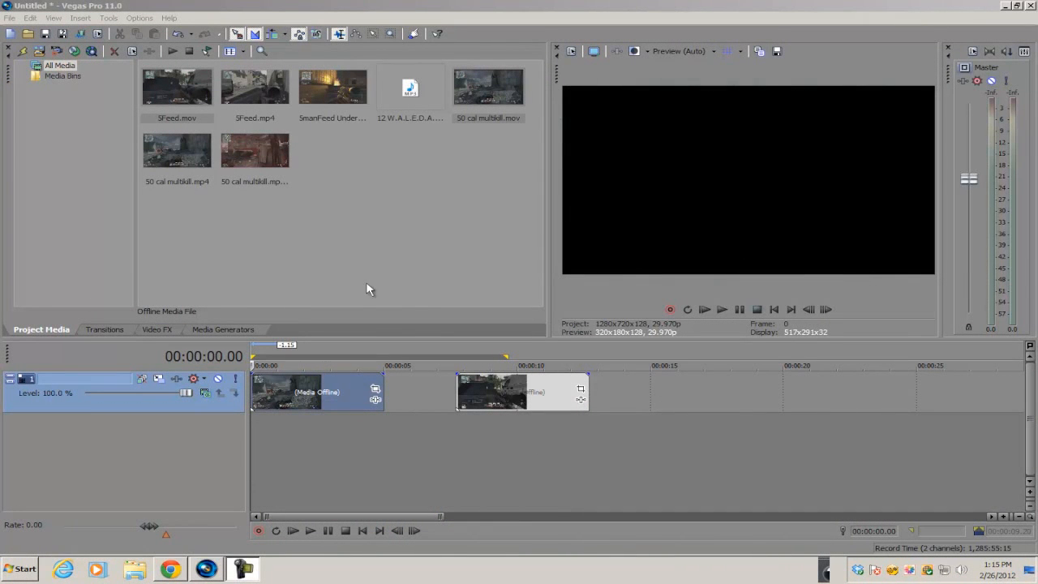
mouse_move(329, 272)
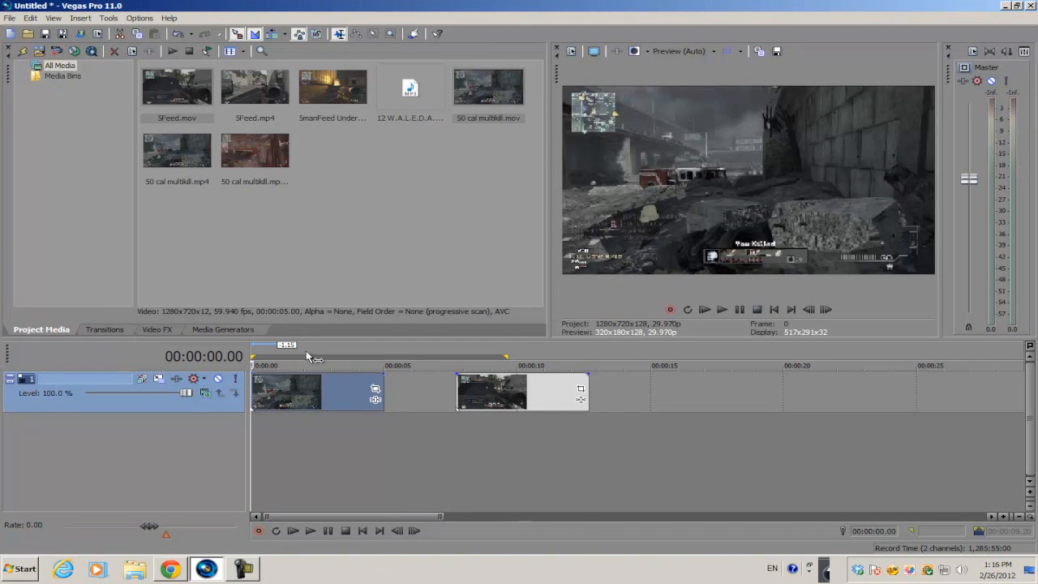
mouse_move(539, 254)
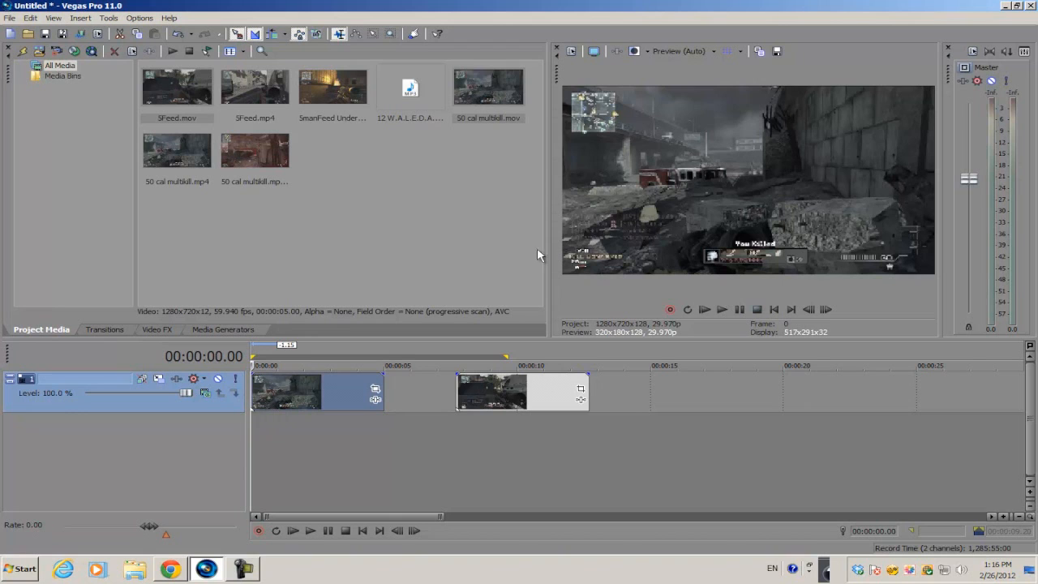
mouse_move(456, 234)
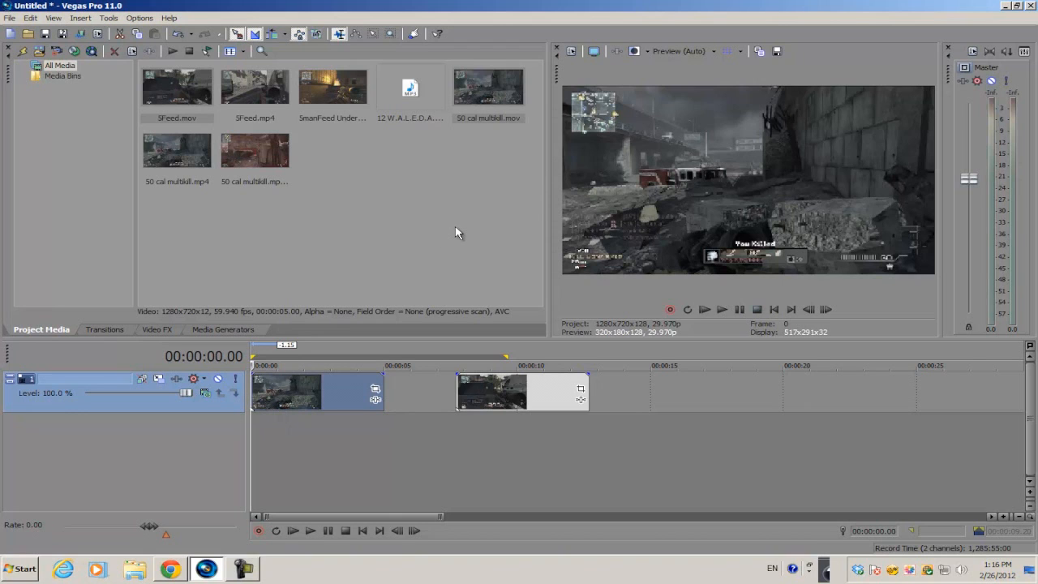
mouse_move(266, 399)
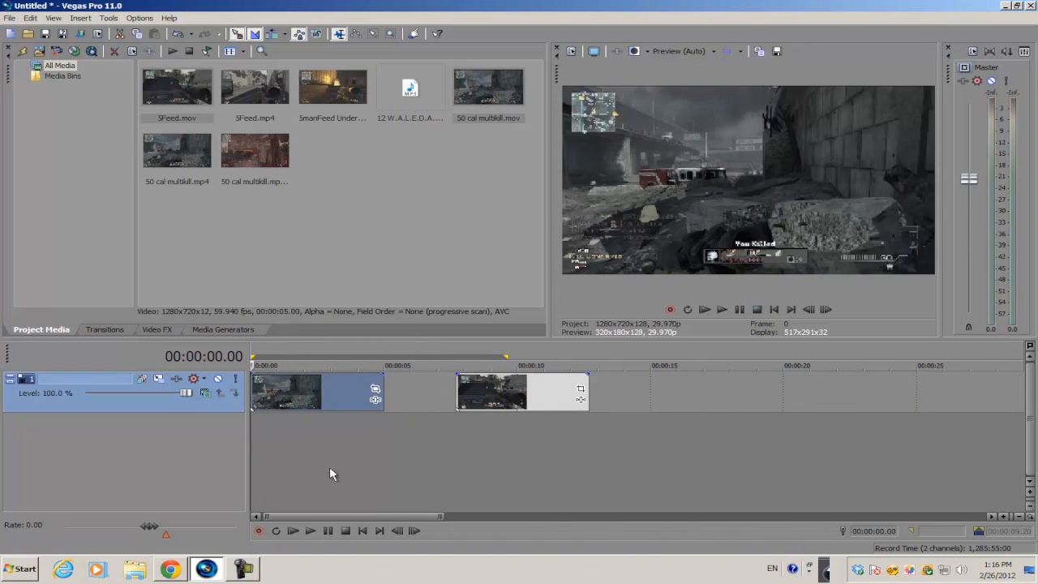
mouse_move(337, 452)
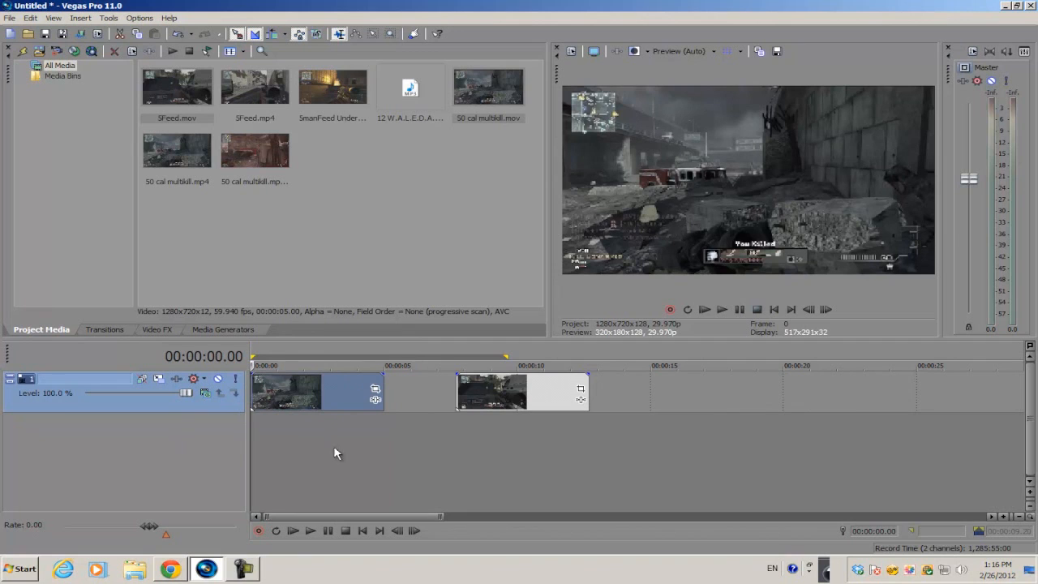
Insert a new video track and move the second gameplay clip onto it after the first
right_click(337, 453)
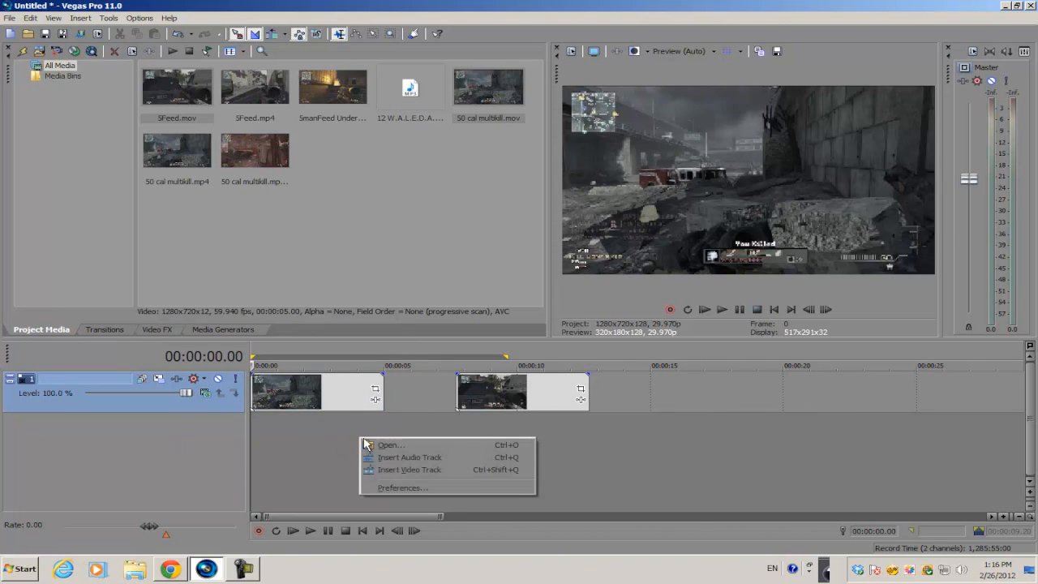
mouse_move(409, 470)
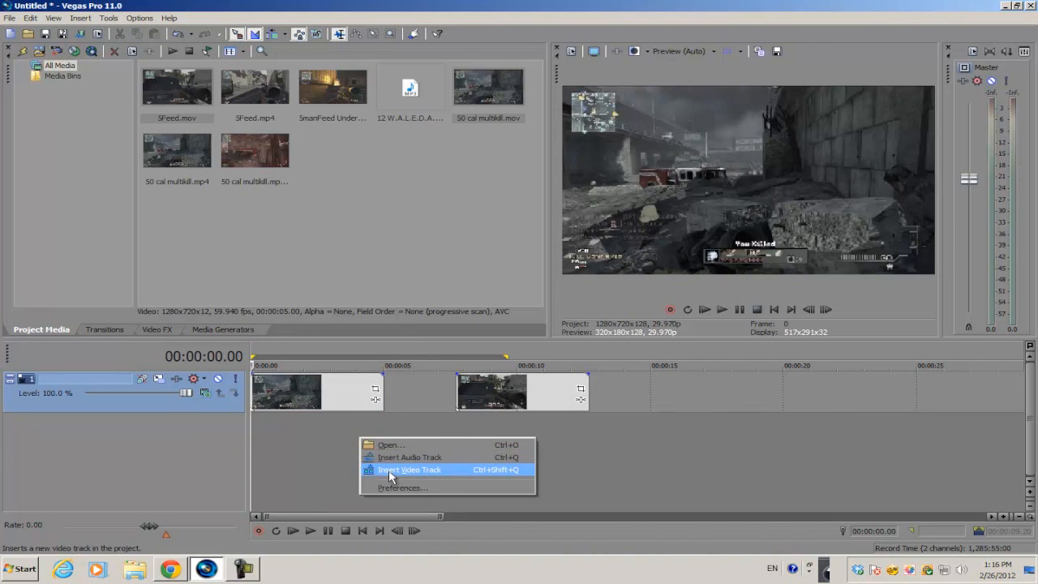
click(408, 470)
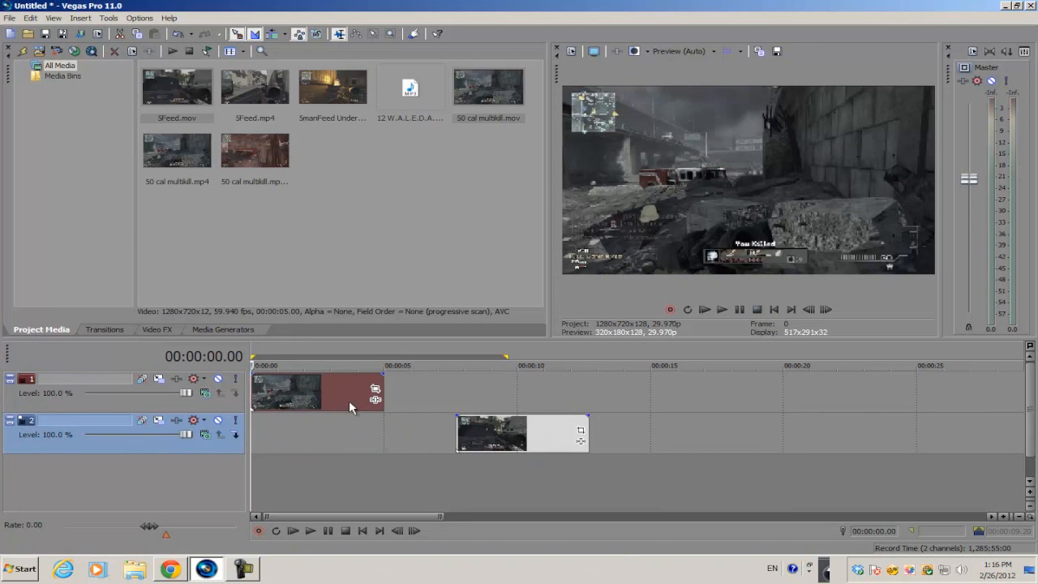
mouse_move(474, 436)
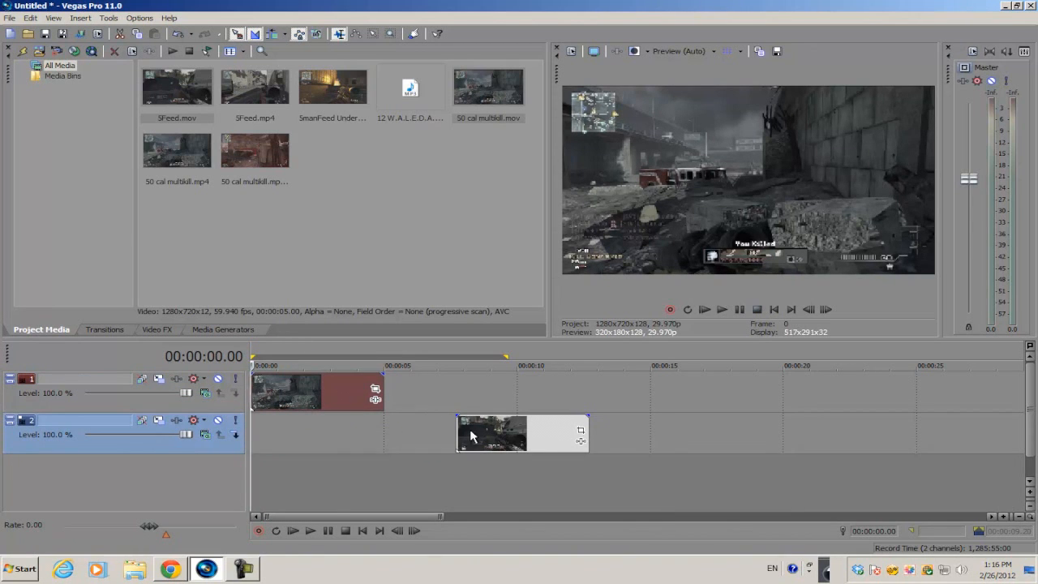
drag(493, 431, 391, 431)
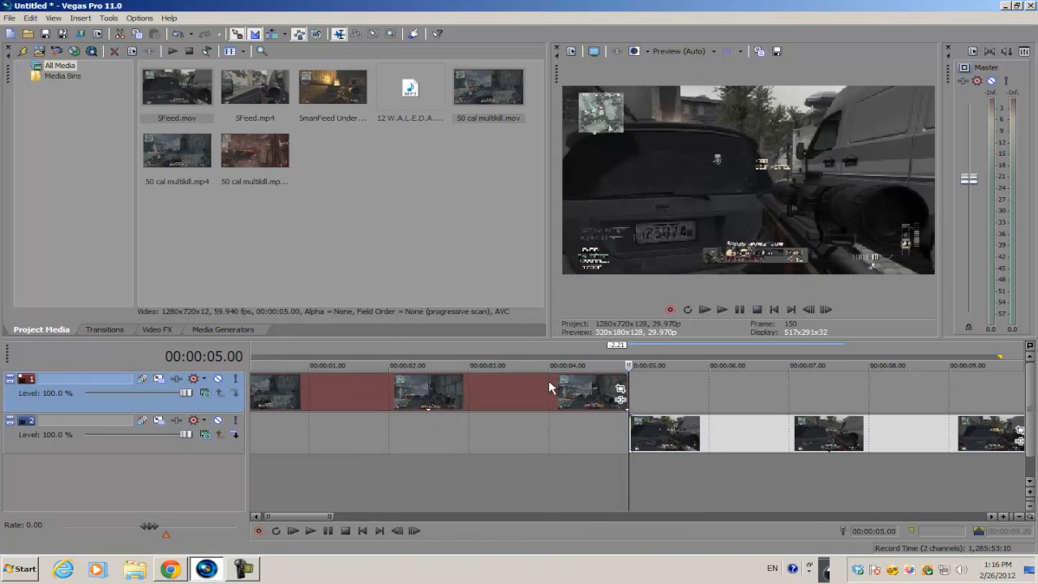
Place the playhead near the first clip's end and step forward frame by frame to 00:00:04.20
click(548, 364)
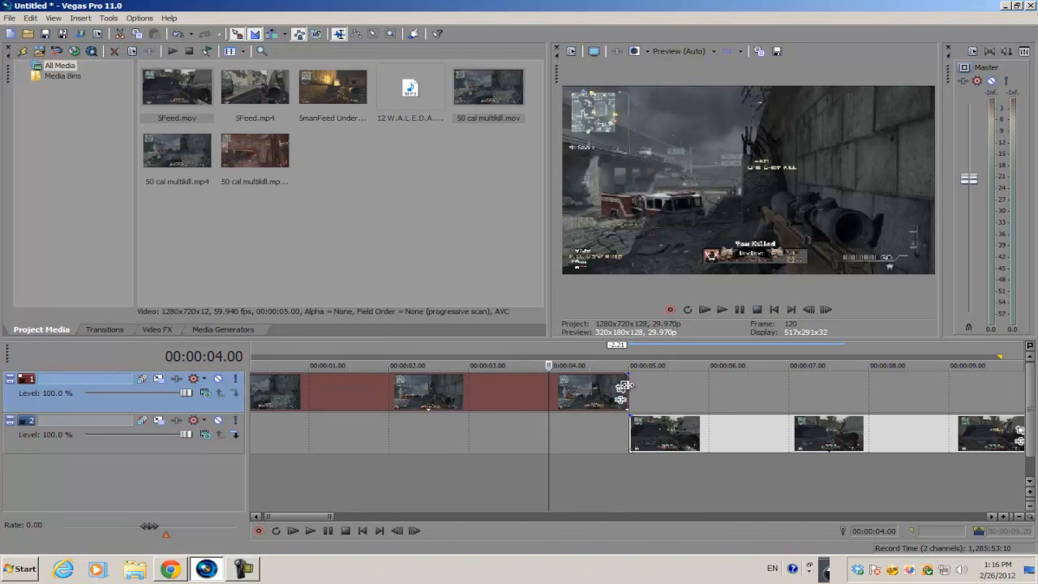
click(548, 367)
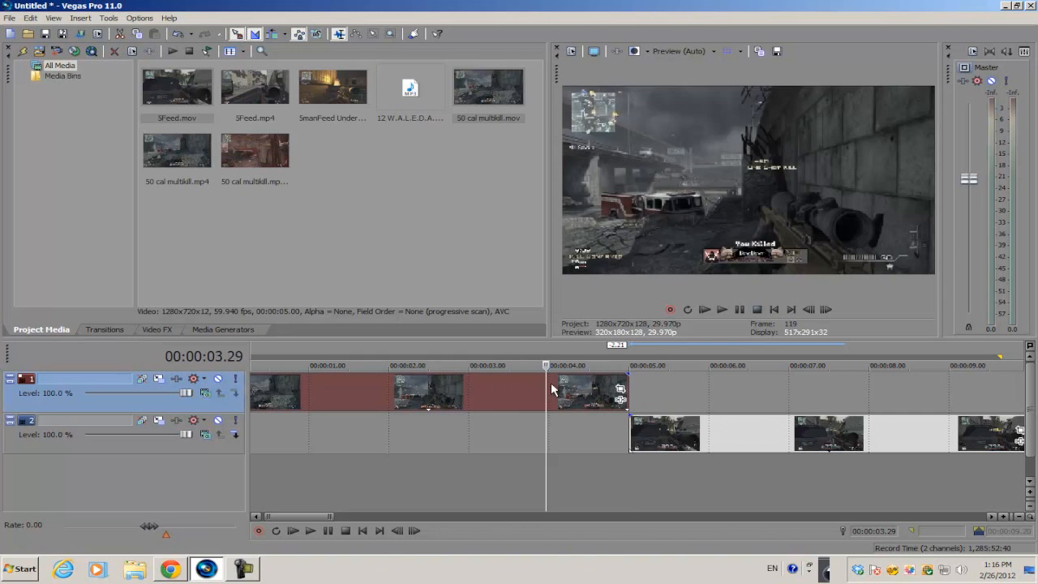
click(825, 308)
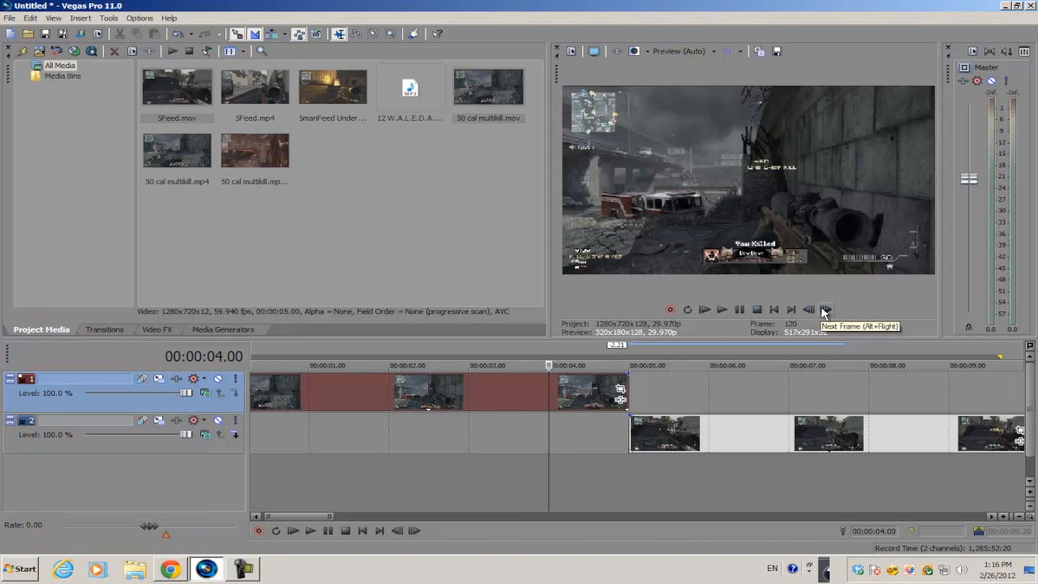
click(825, 308)
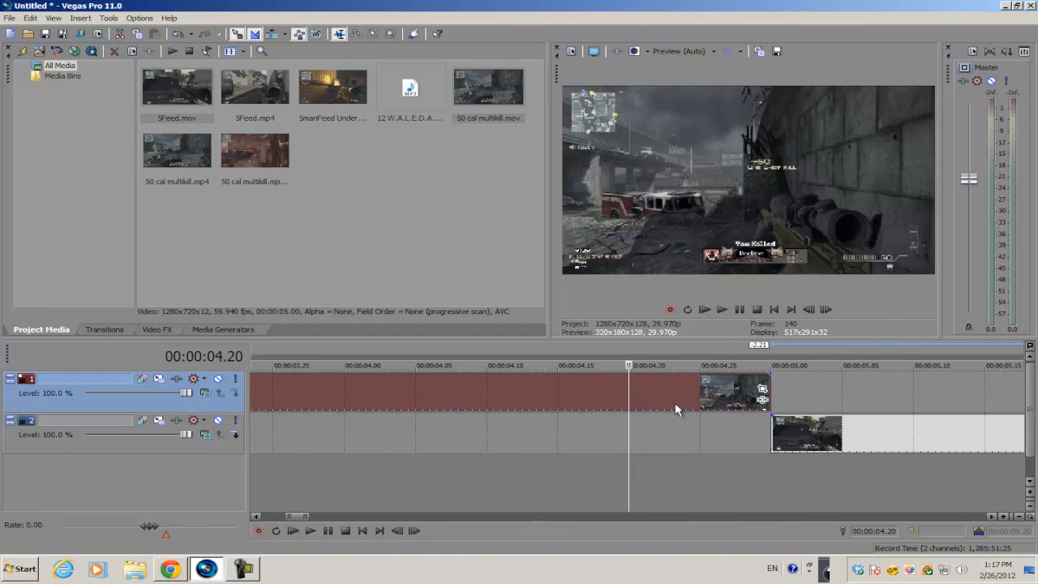
mouse_move(431, 383)
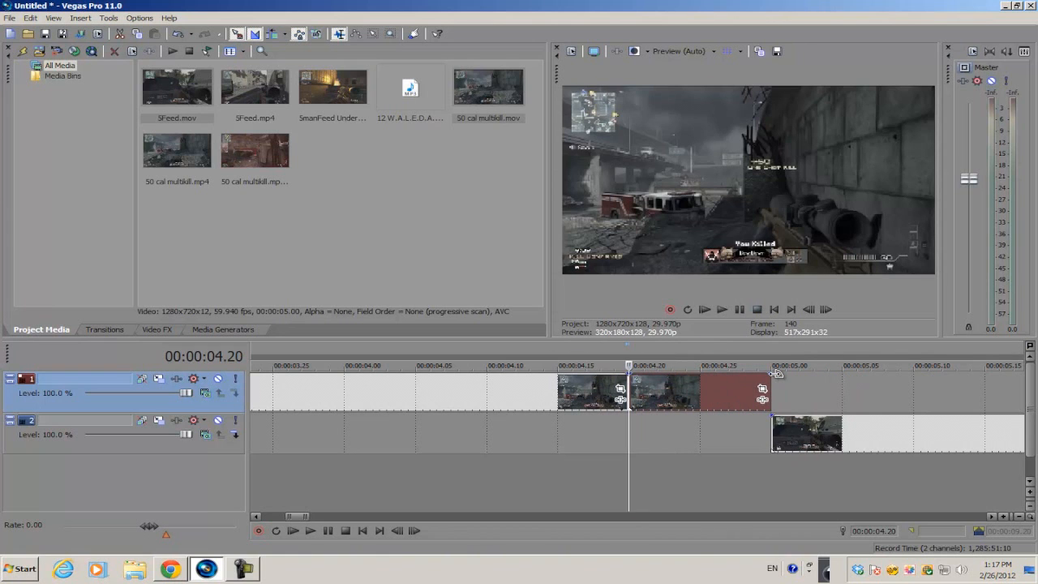
Fade out the split tail event and slide the lower-track clip left to start beneath that fade
drag(766, 379, 722, 387)
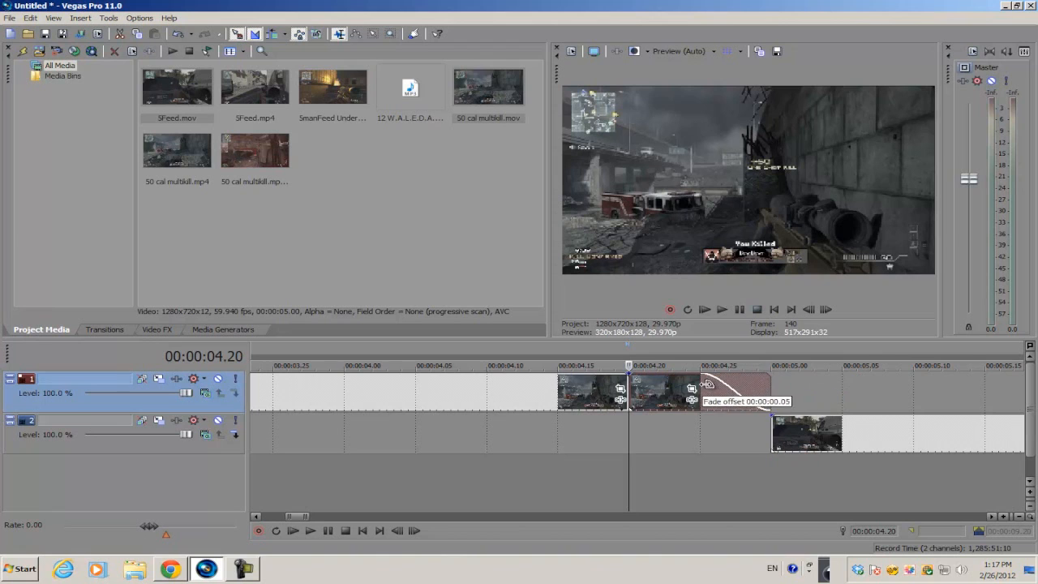
drag(710, 381, 689, 388)
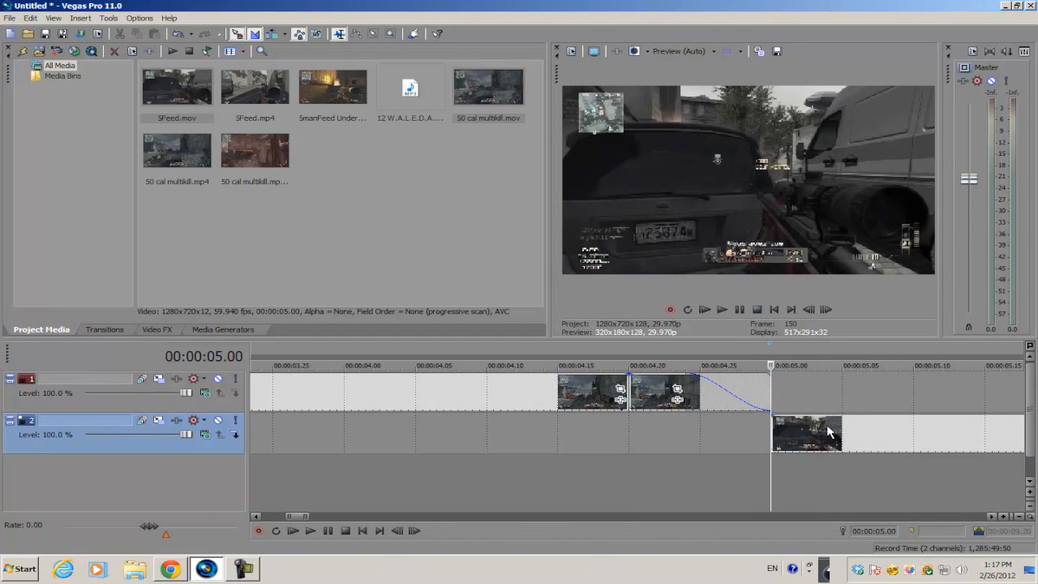
click(825, 308)
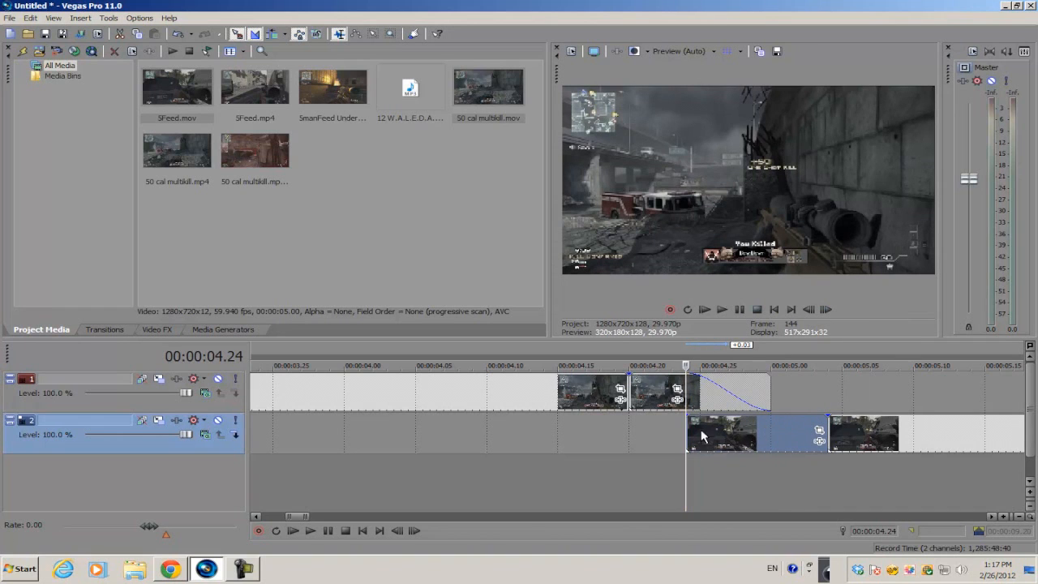
drag(694, 430, 765, 425)
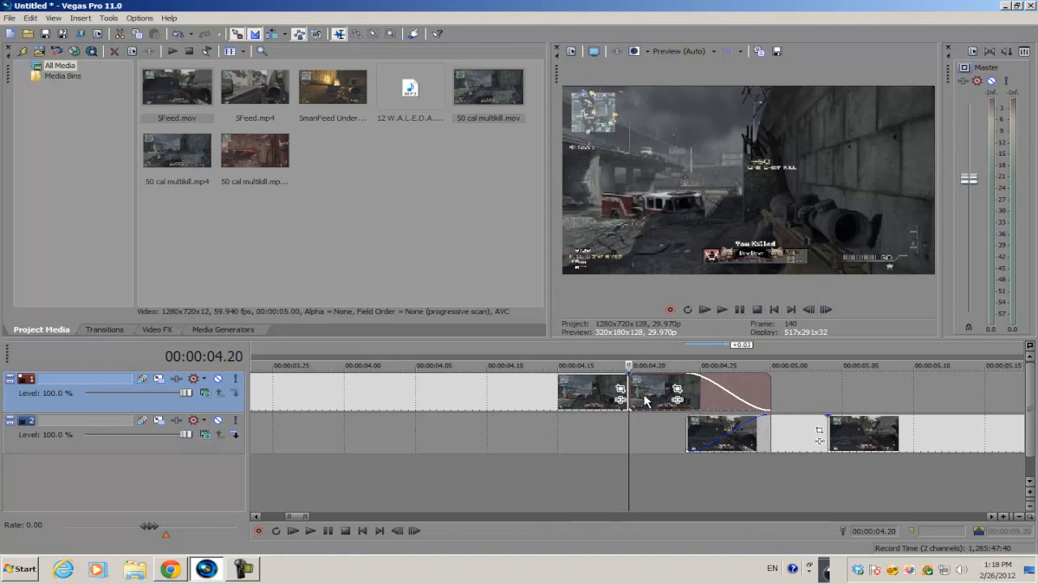
Apply the default Linear Blur preset to the first clip and lower its Amount toward zero
click(156, 329)
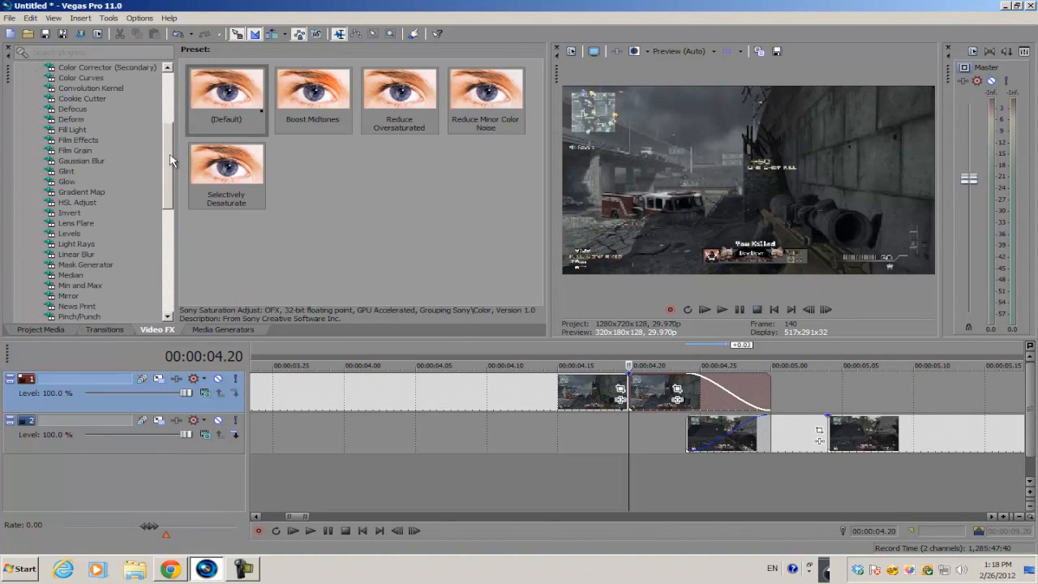
mouse_move(78, 257)
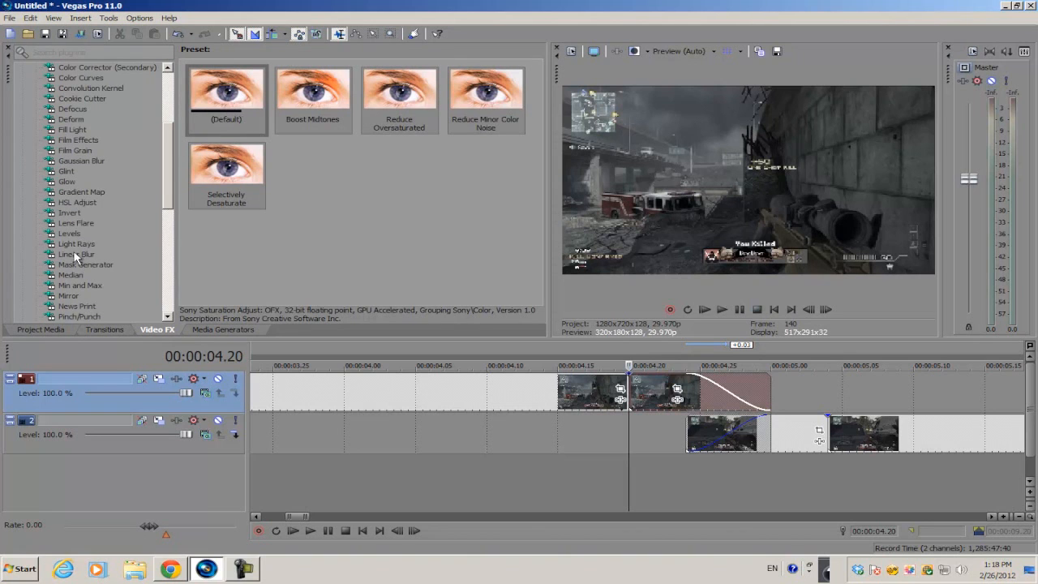
click(78, 253)
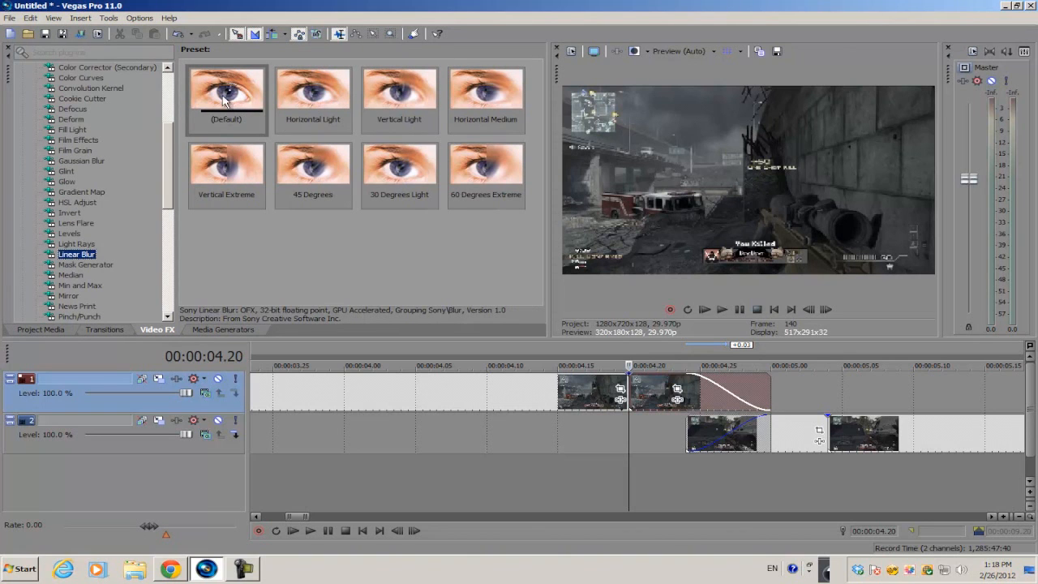
click(227, 99)
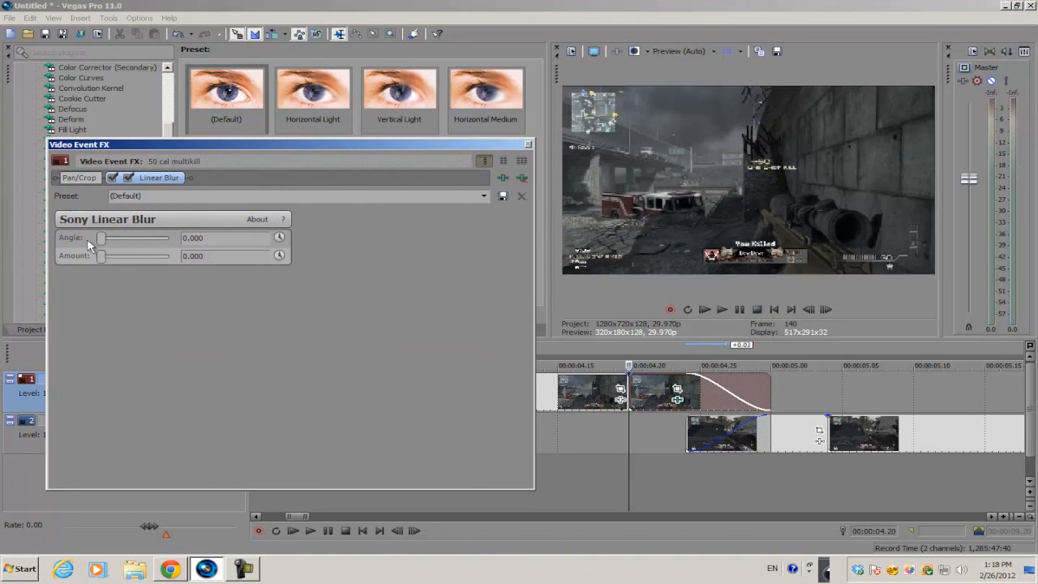
mouse_move(723, 146)
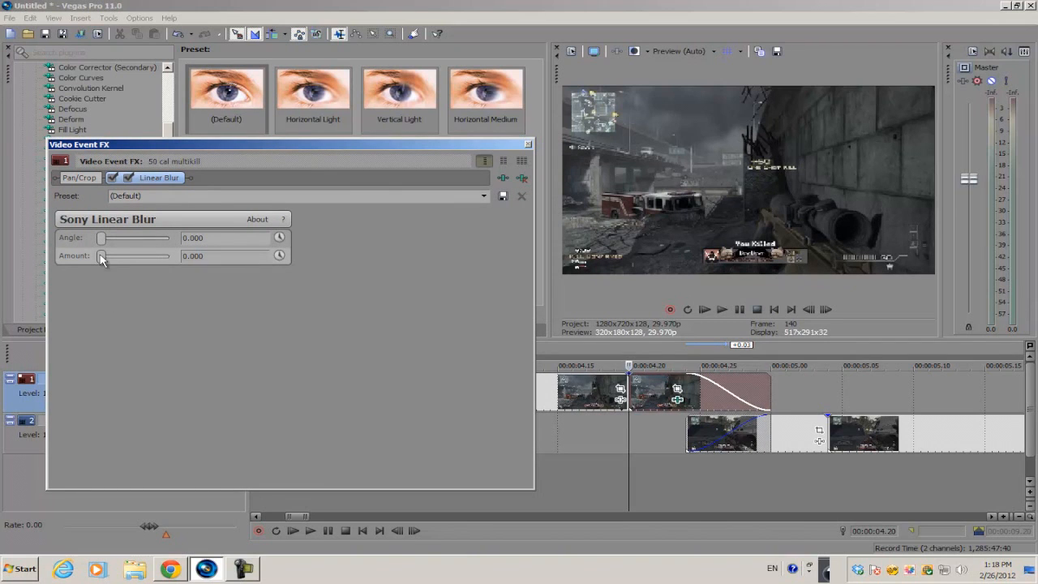
mouse_move(96, 262)
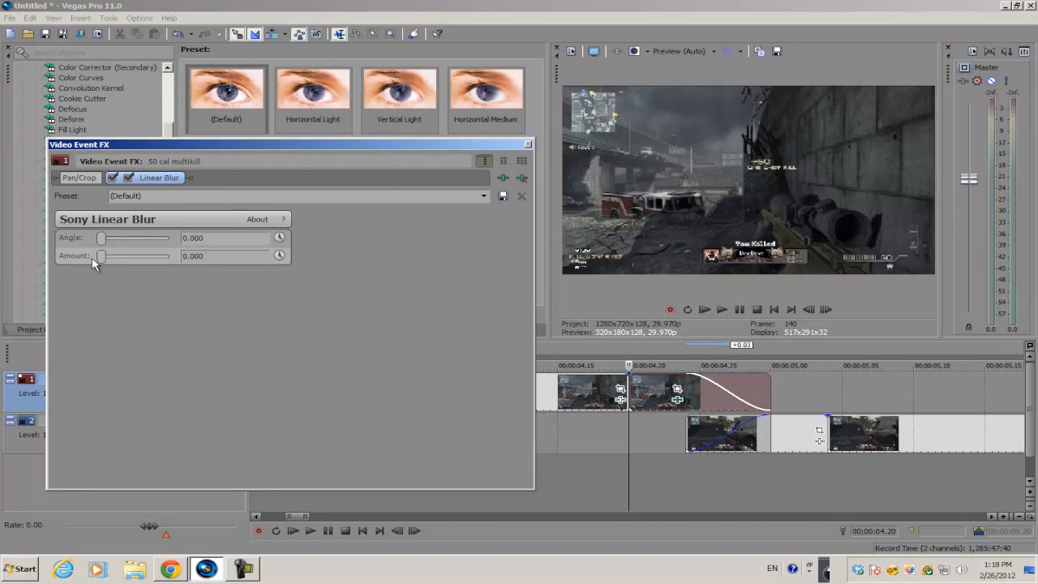
drag(100, 257, 110, 256)
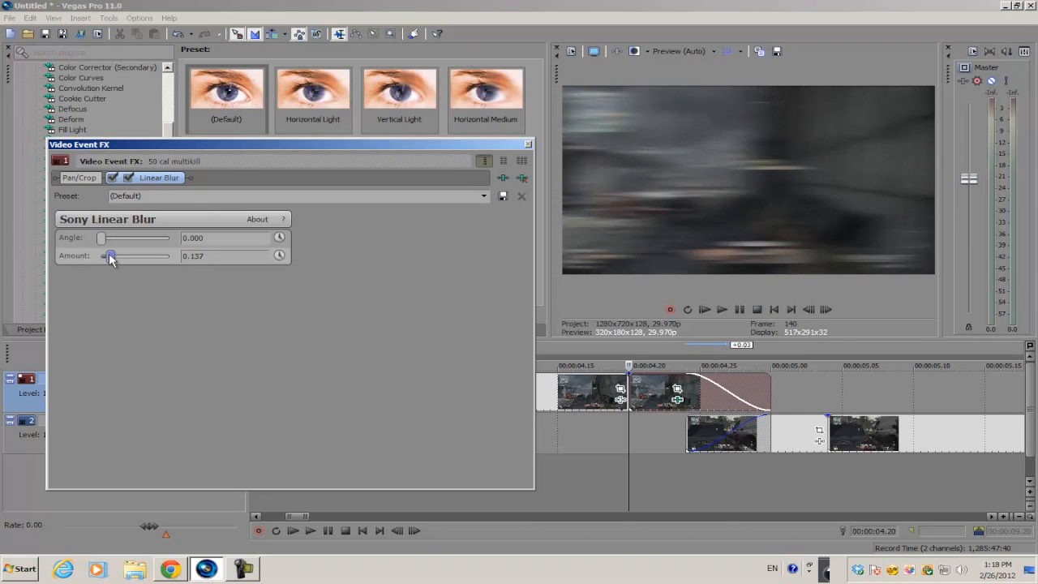
drag(110, 256, 111, 256)
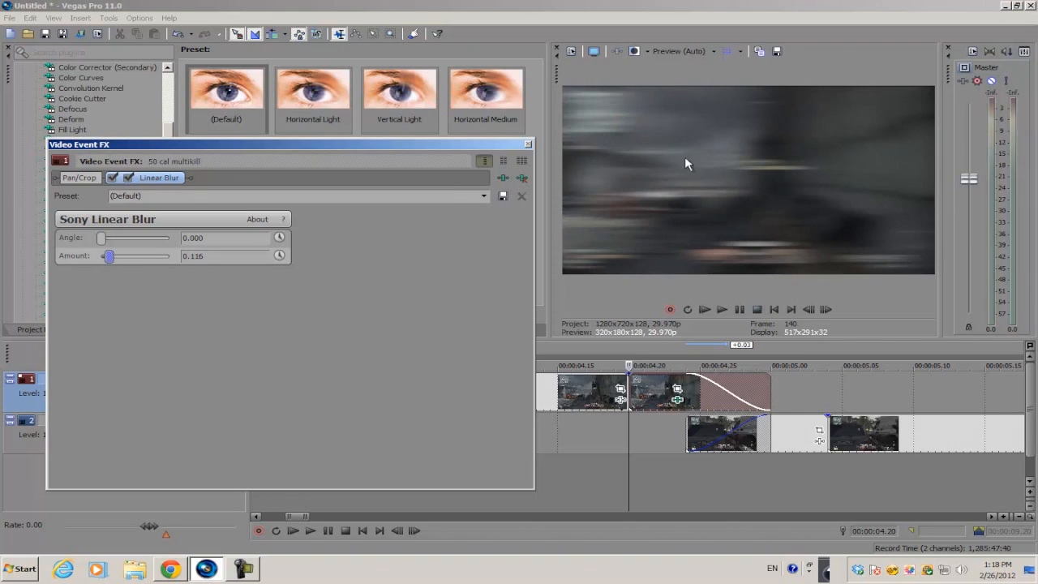
mouse_move(895, 249)
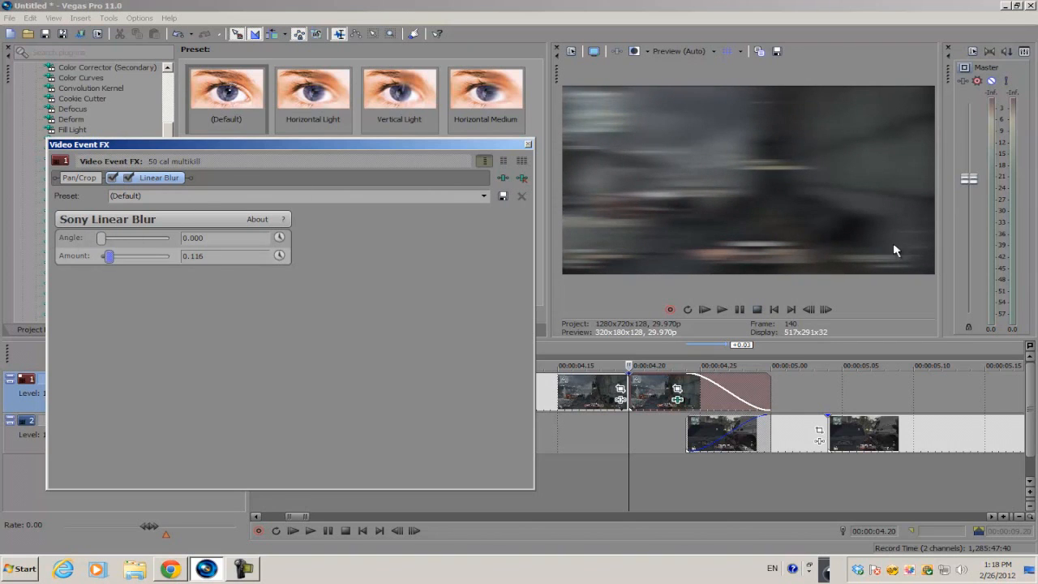
mouse_move(646, 182)
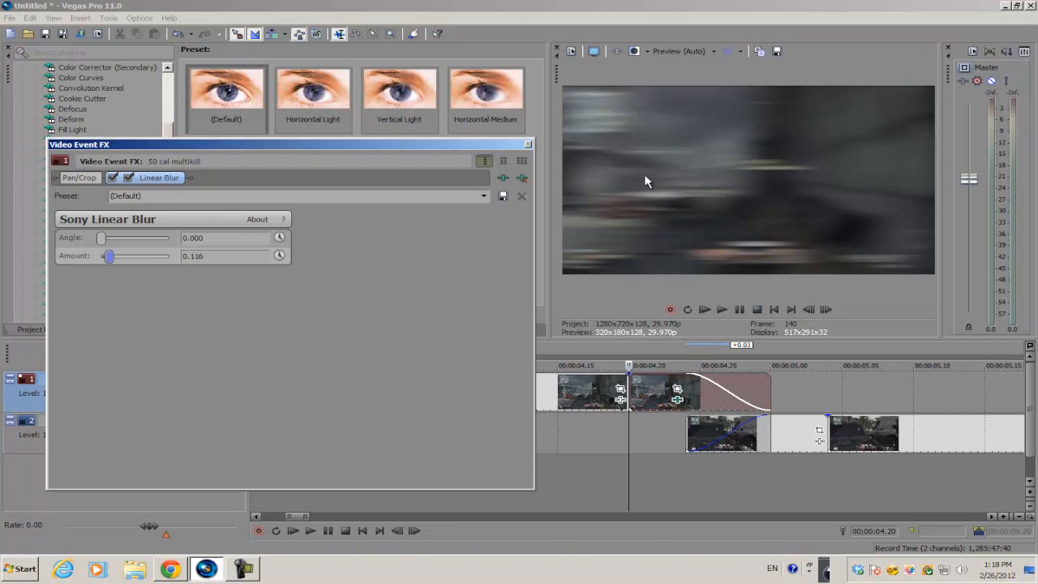
mouse_move(898, 142)
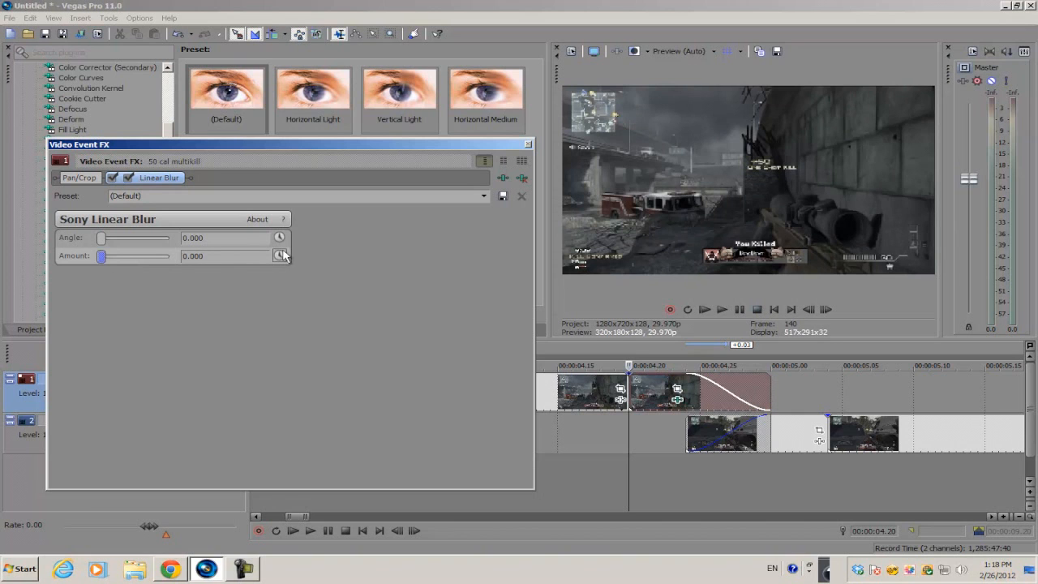
Animate the Linear Blur Amount with keyframes rising to about 0.063 and 0.084 into the transition
click(279, 256)
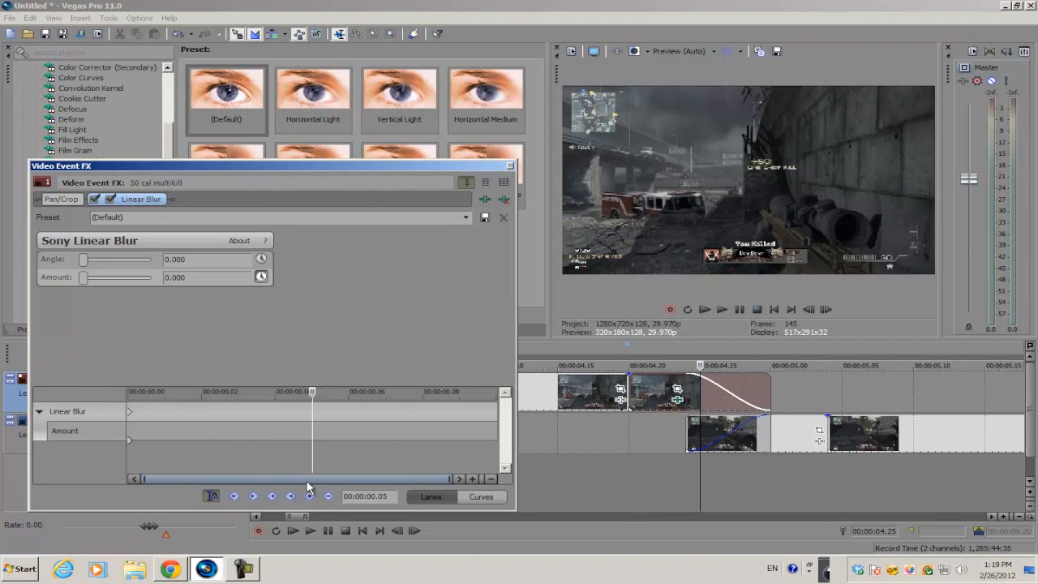
drag(82, 277, 88, 277)
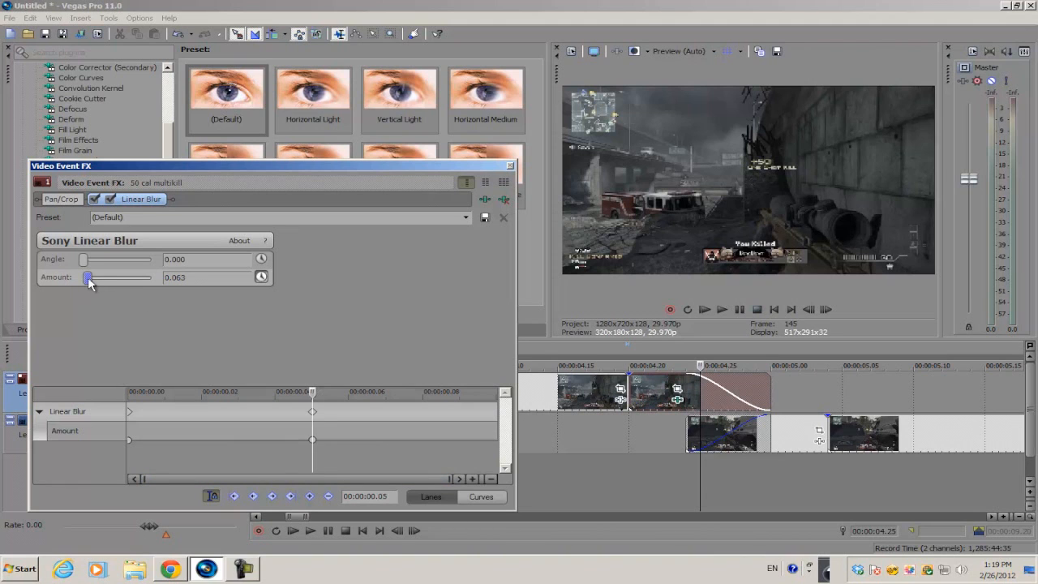
drag(88, 277, 96, 277)
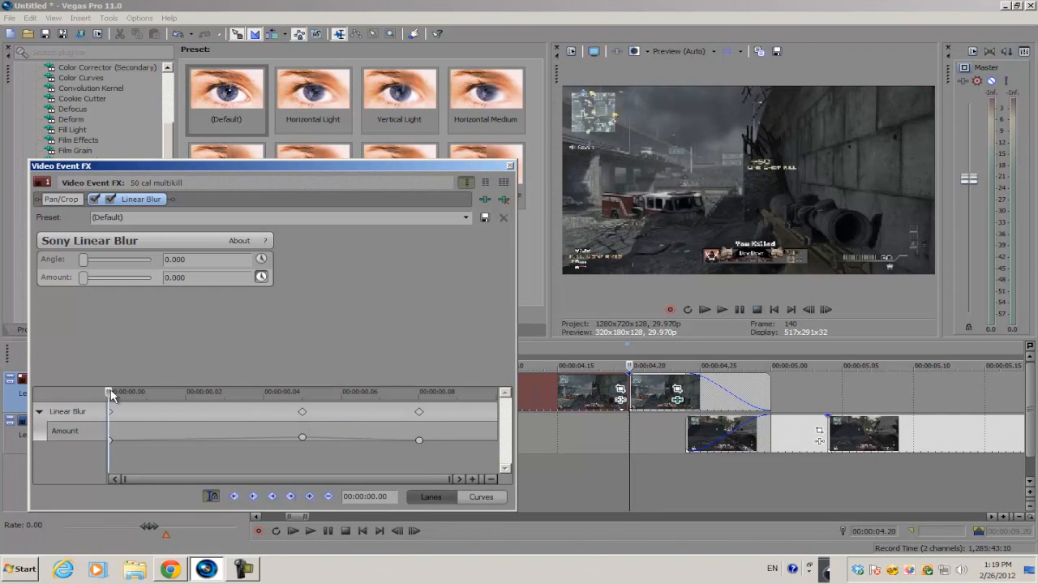
drag(81, 277, 94, 277)
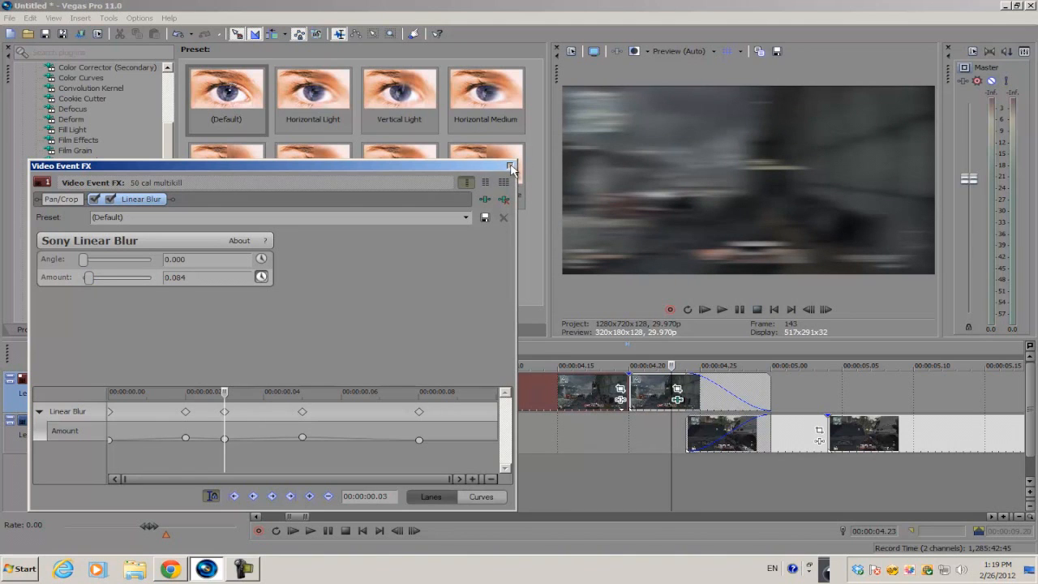
On the second clip's Linear Blur, keyframe Amount 0.232 at frame 0 dropping to 0 by 00:00:00.06
click(511, 165)
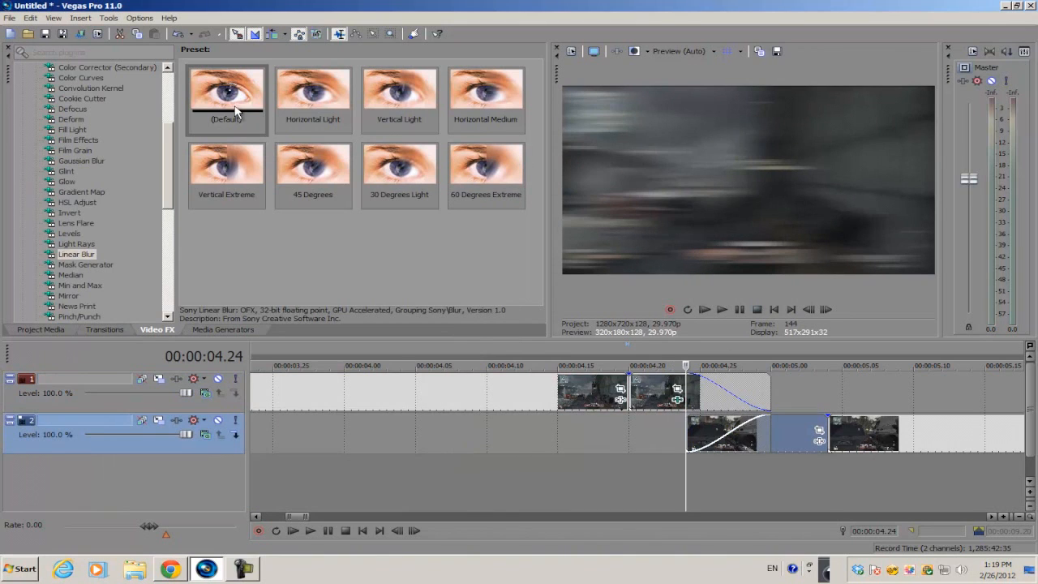
click(227, 100)
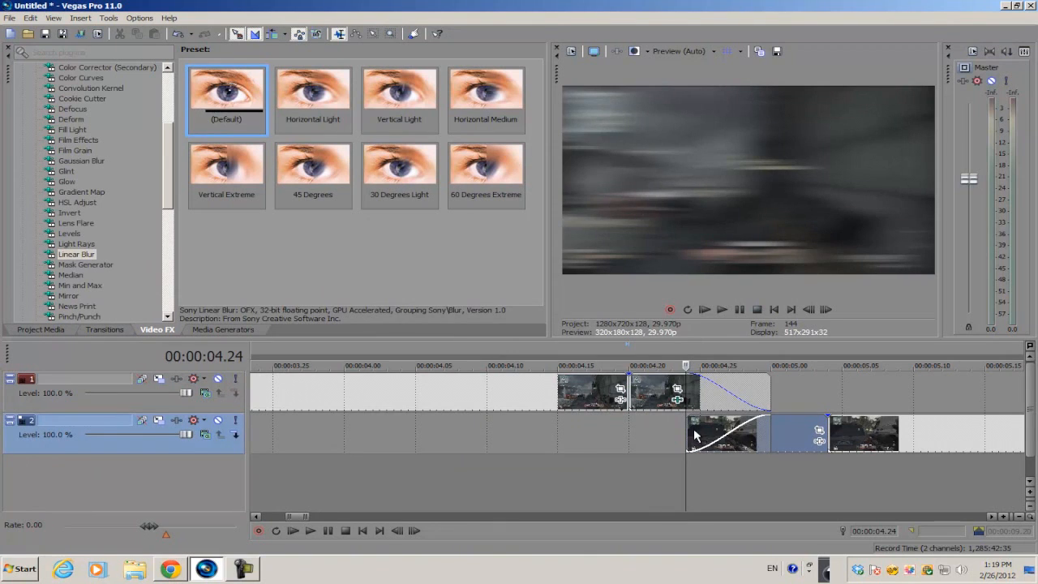
mouse_move(700, 448)
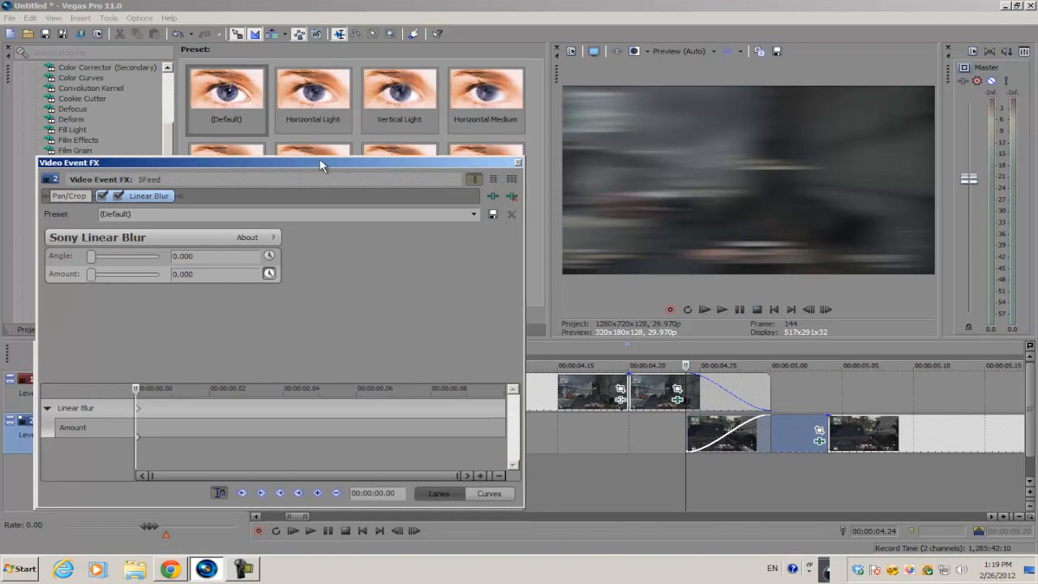
drag(321, 162, 308, 130)
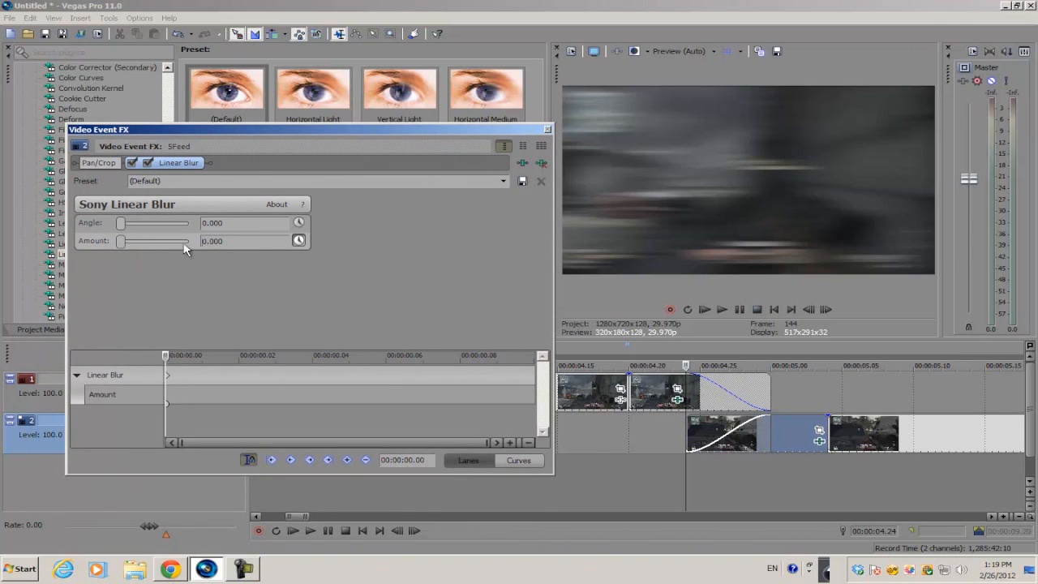
drag(121, 240, 136, 240)
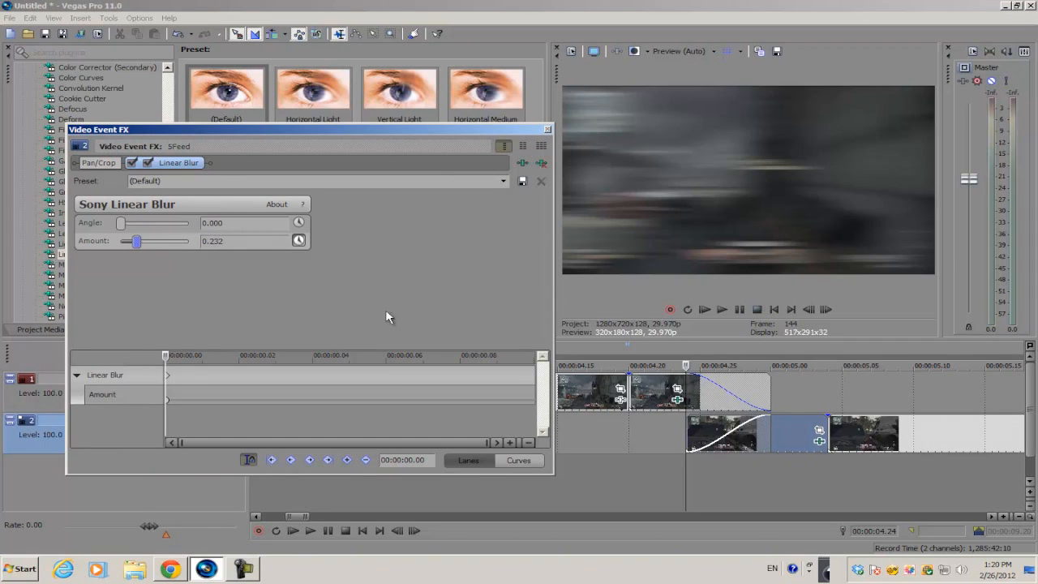
mouse_move(171, 362)
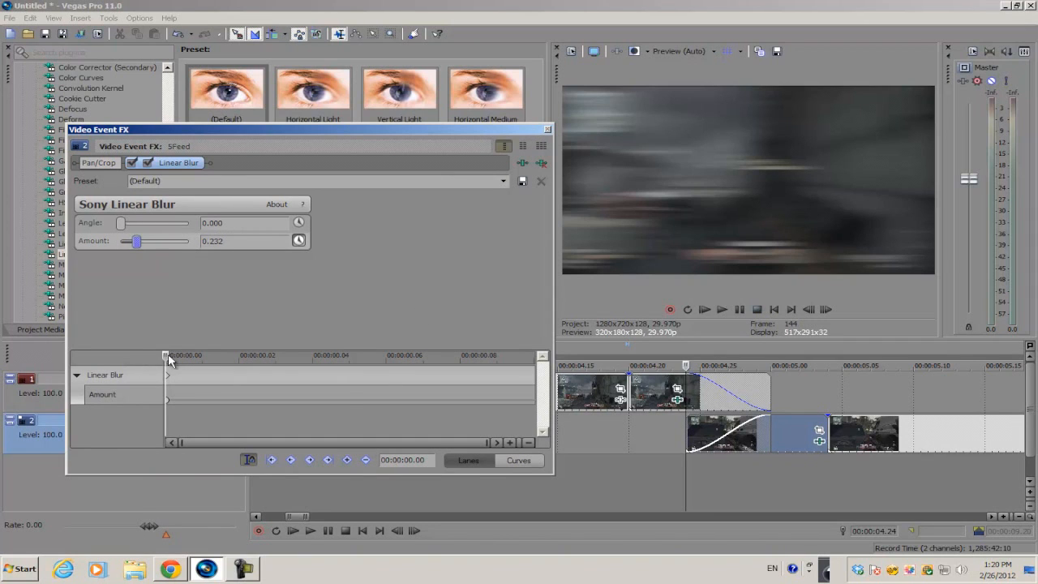
drag(165, 365, 386, 365)
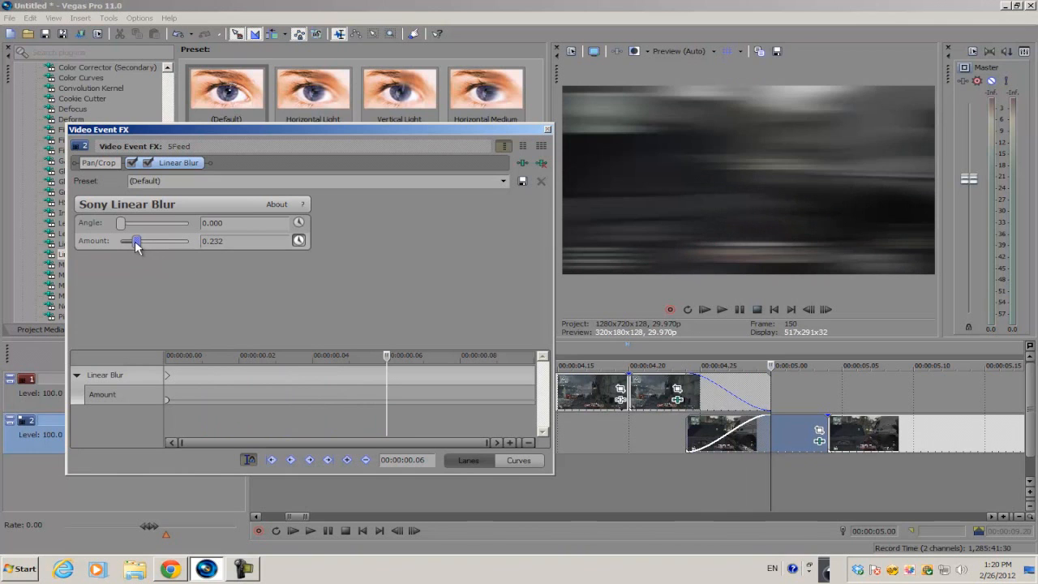
drag(136, 240, 122, 240)
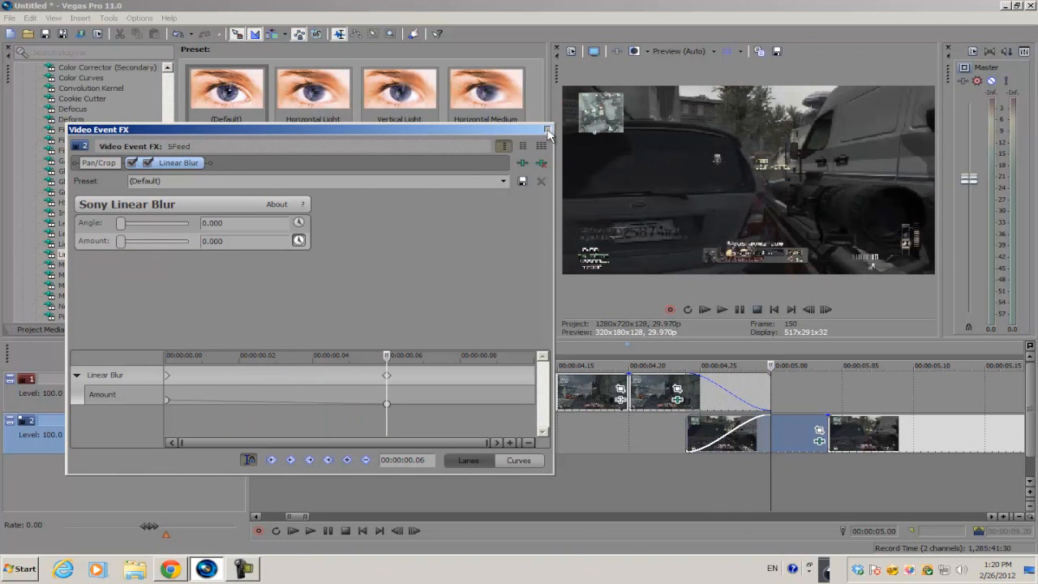
Close the FX window and play back the timeline region around the blurred transition to review it
click(548, 130)
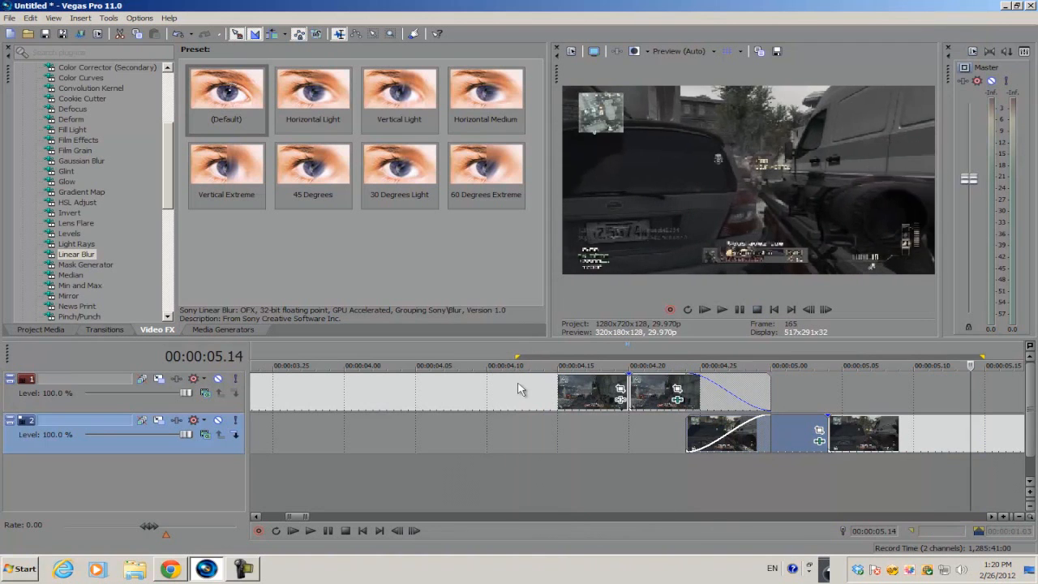
click(720, 308)
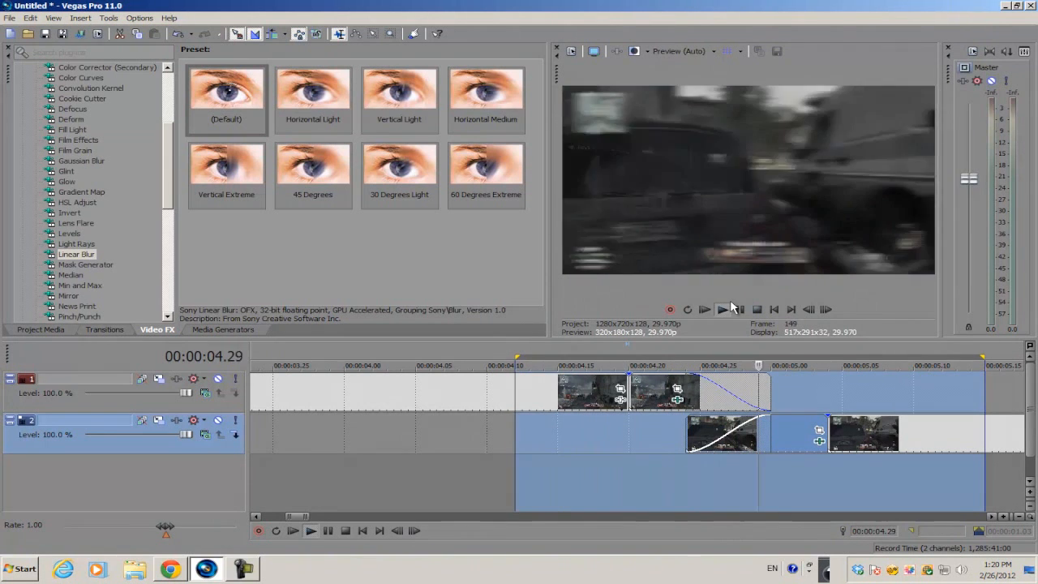
click(719, 308)
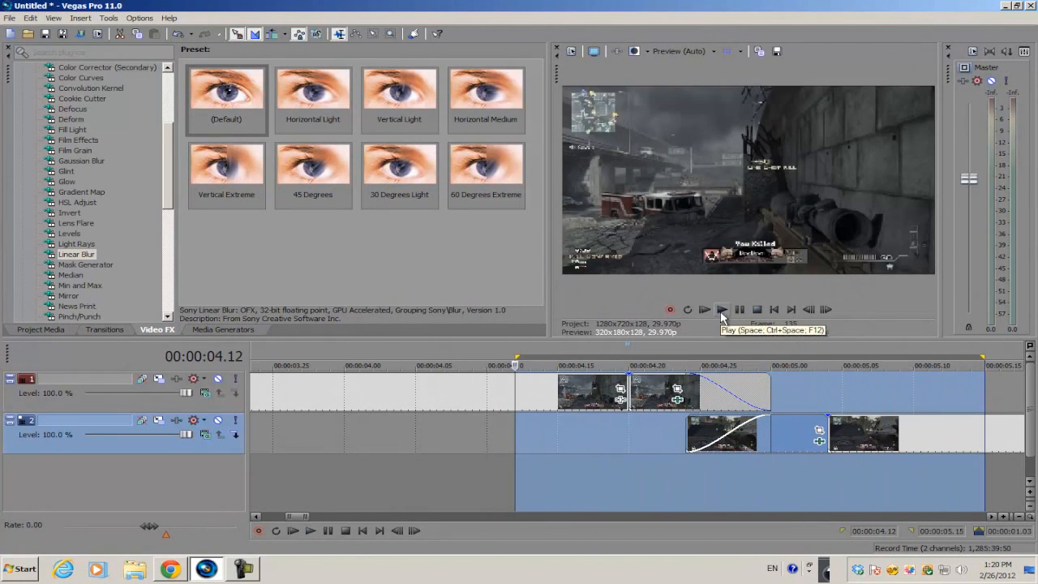
click(720, 308)
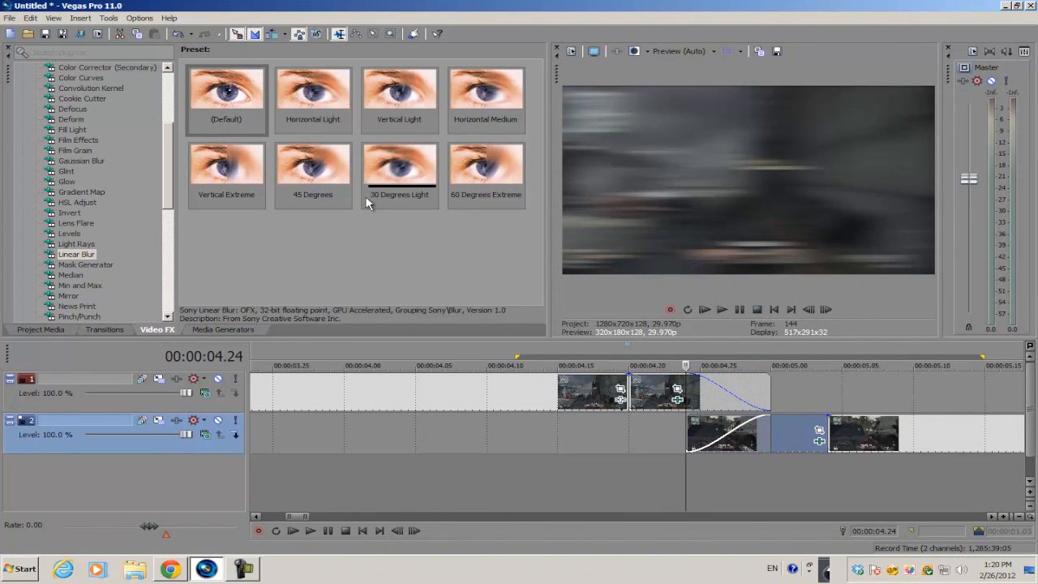
mouse_move(435, 314)
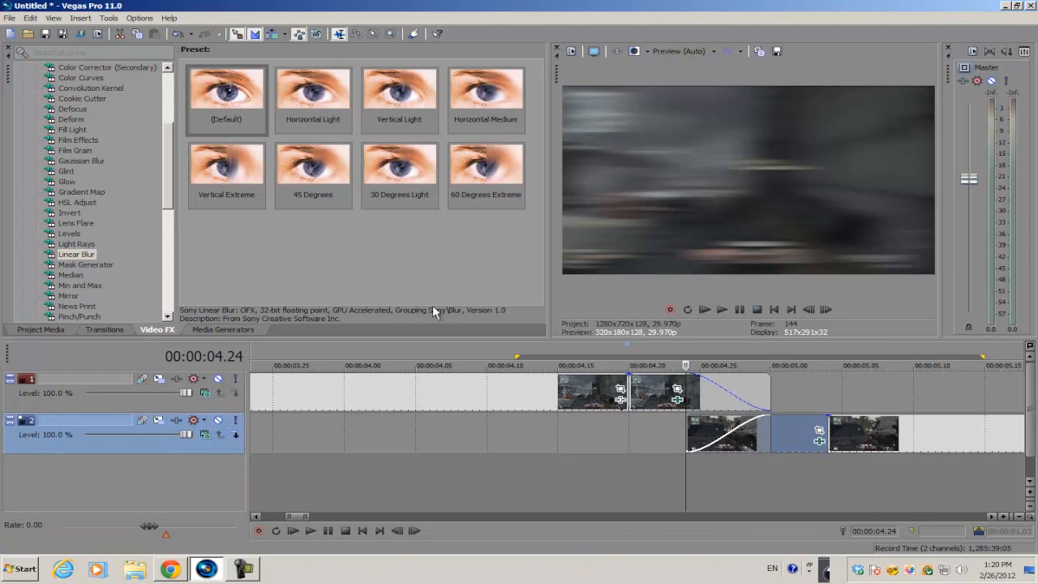
mouse_move(397, 279)
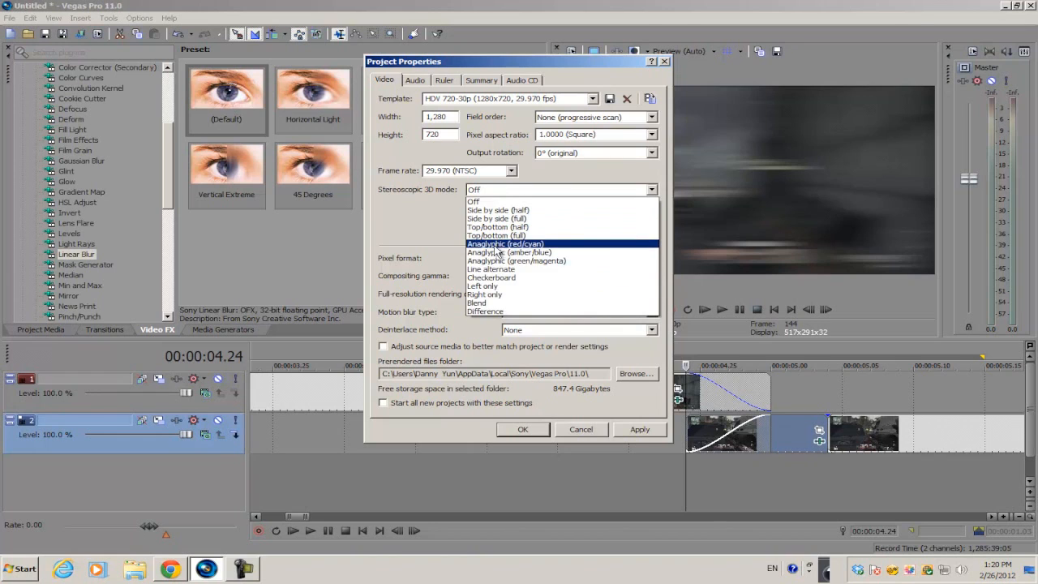
mouse_move(509, 253)
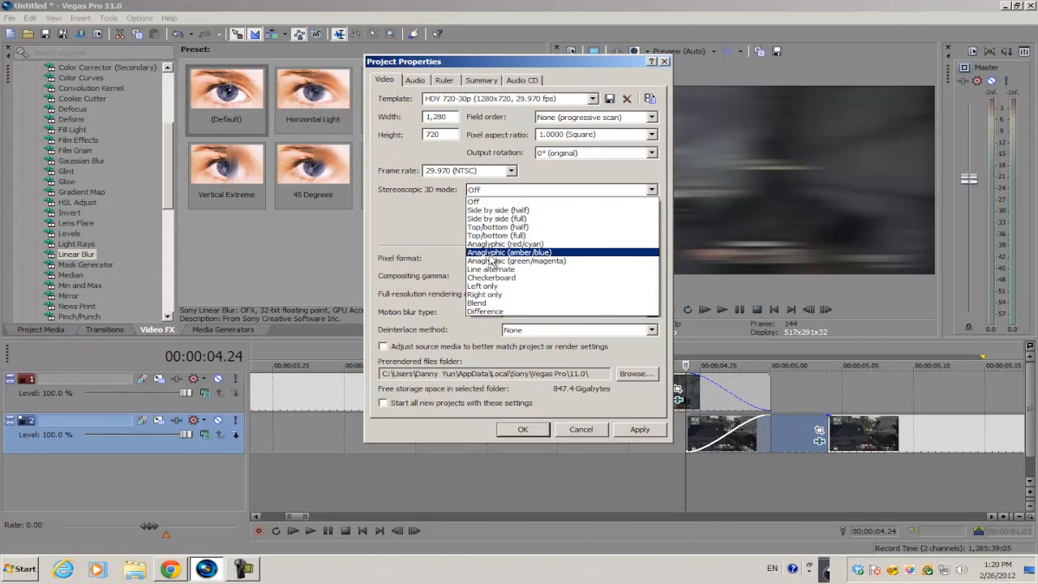
mouse_move(504, 243)
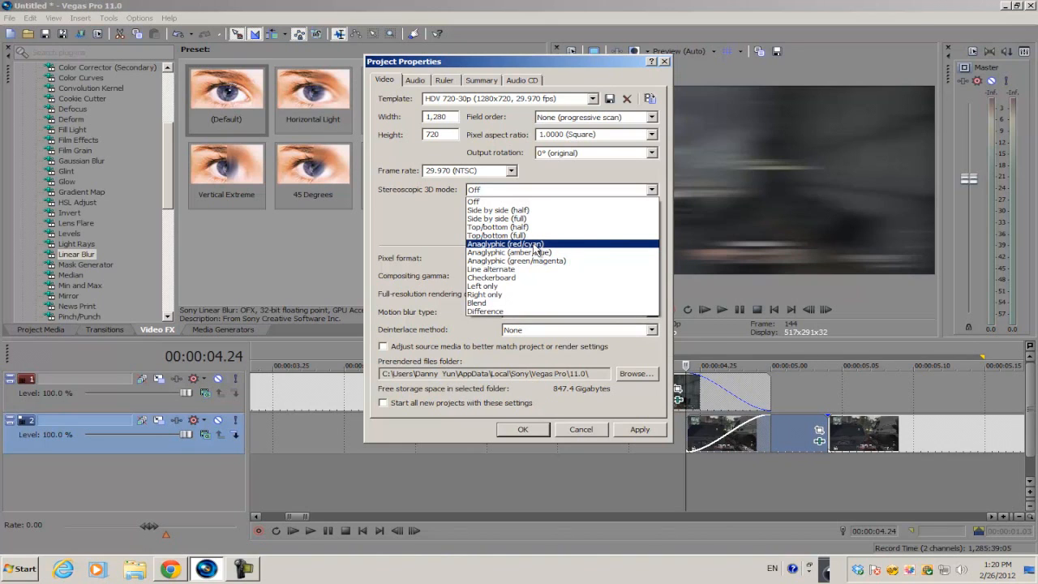
Set the project's Stereoscopic 3D mode to Anaglyphic (red/cyan) in Project Properties
click(504, 243)
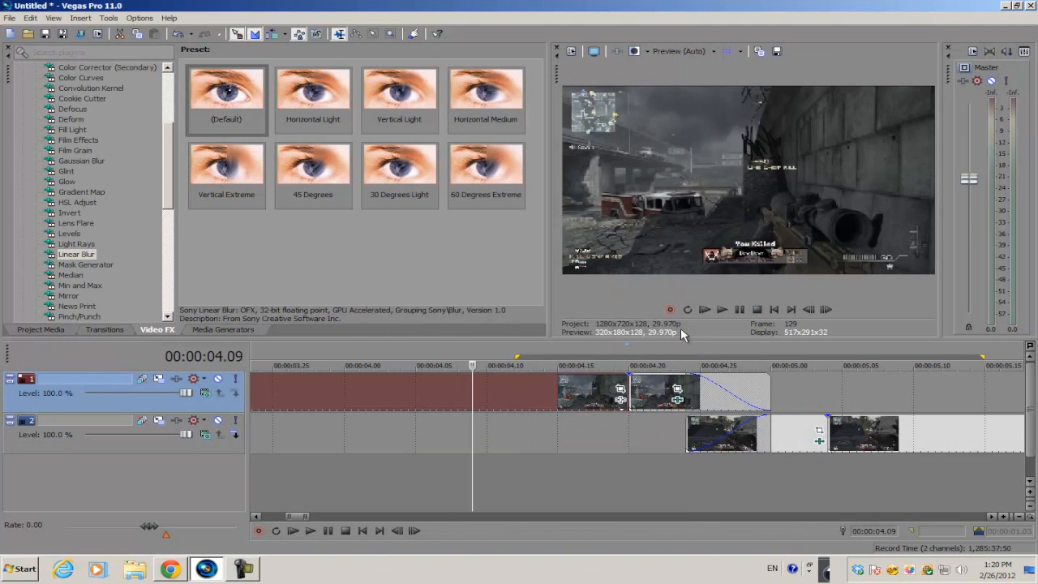
mouse_move(687, 308)
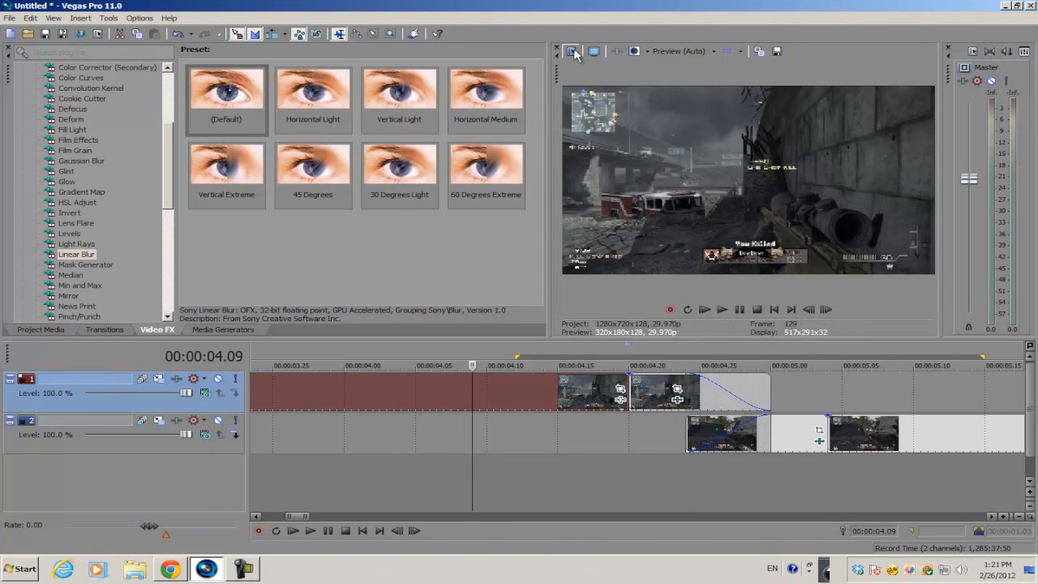
click(571, 50)
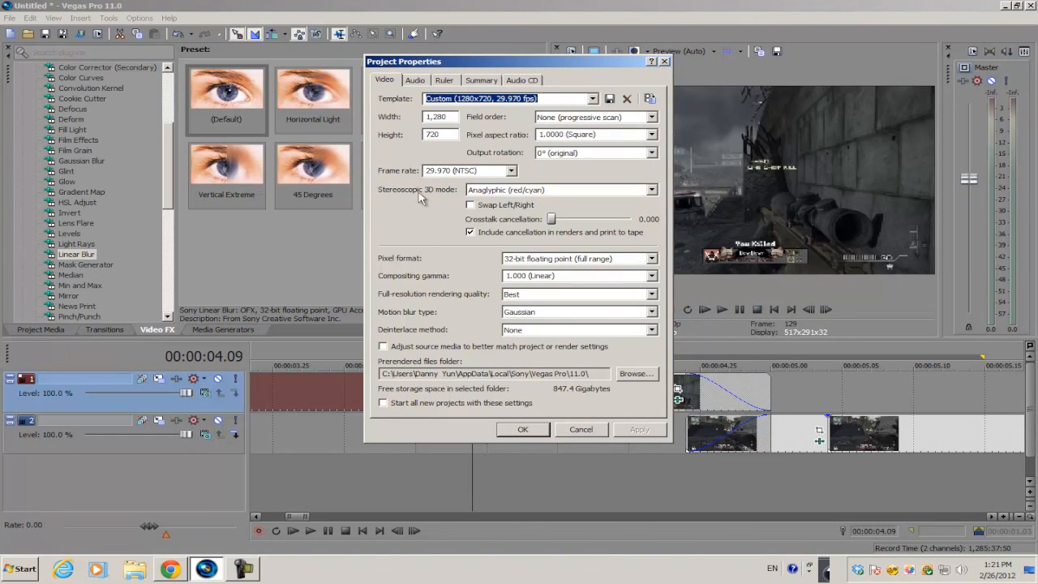
mouse_move(499, 198)
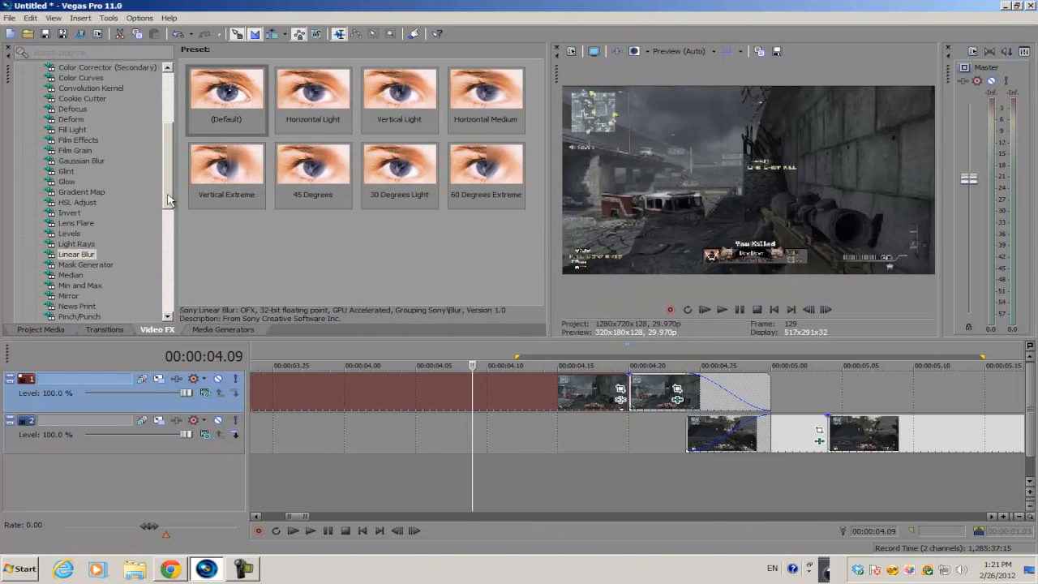
Apply Saturation Adjust to track 1 with Center 0, Spread 1.000 and Amount about 0.623
scroll(down, 3)
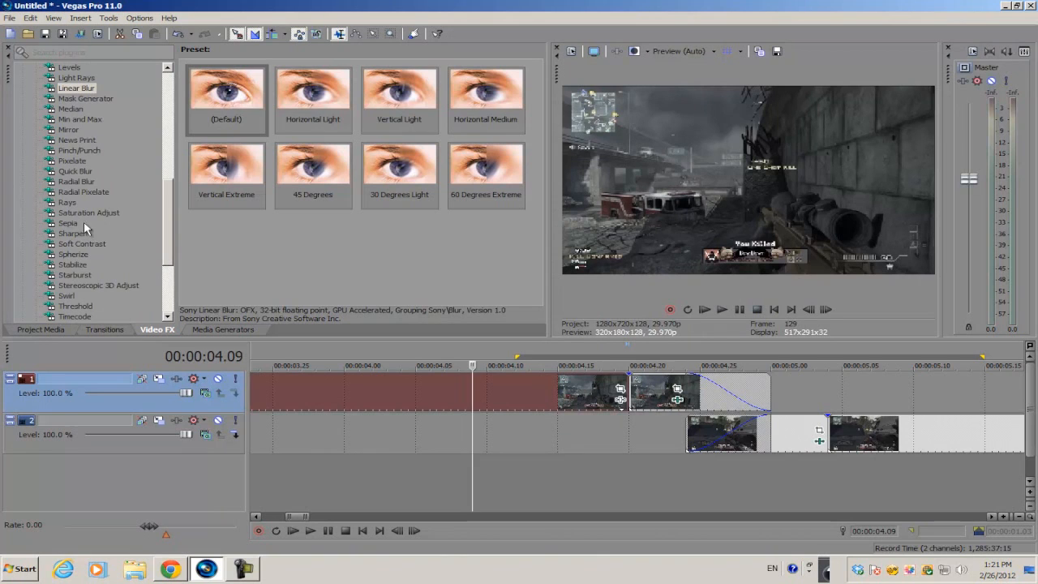
click(87, 212)
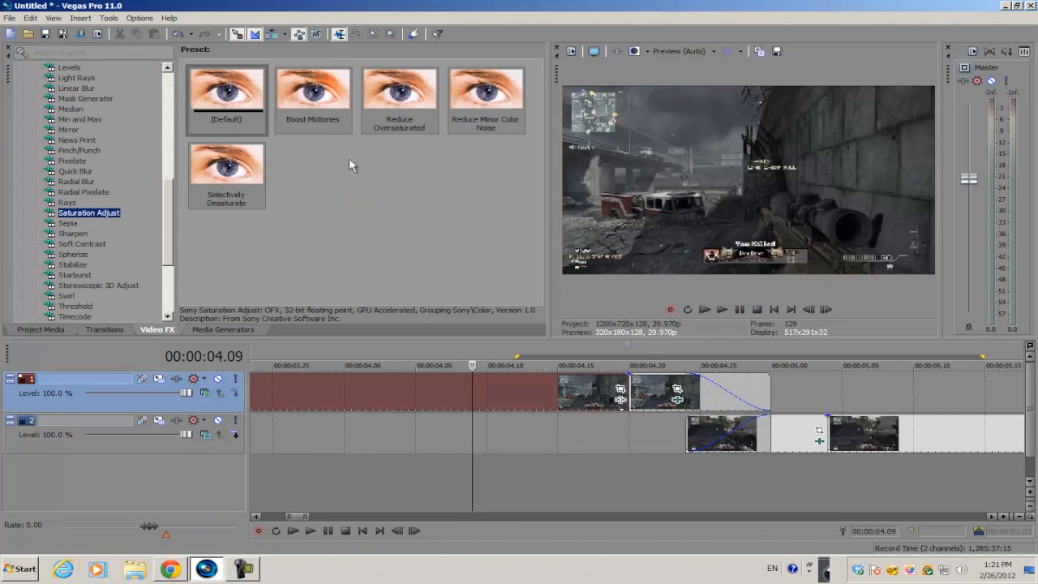
click(227, 97)
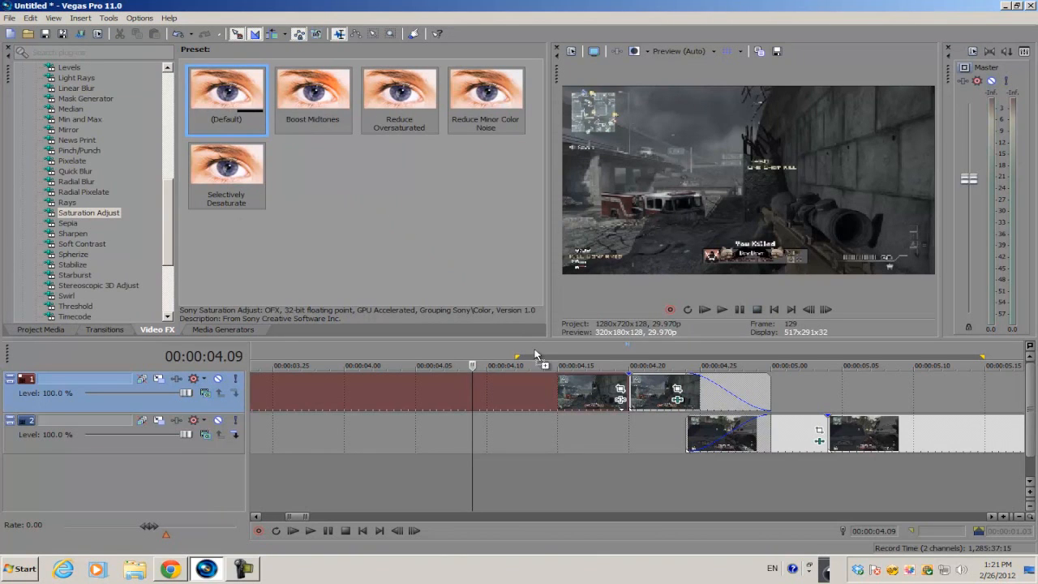
mouse_move(425, 396)
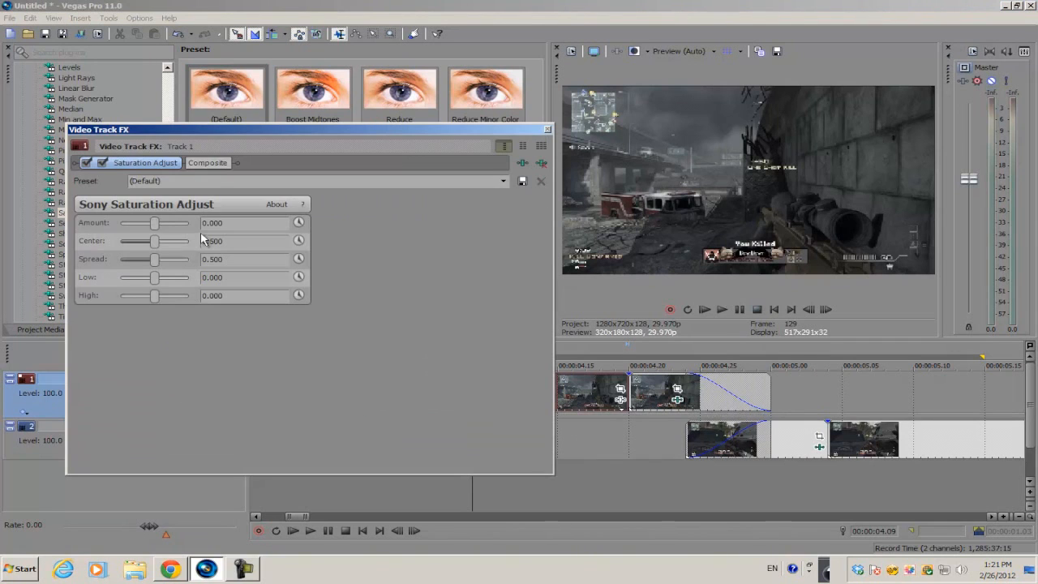
drag(156, 240, 120, 240)
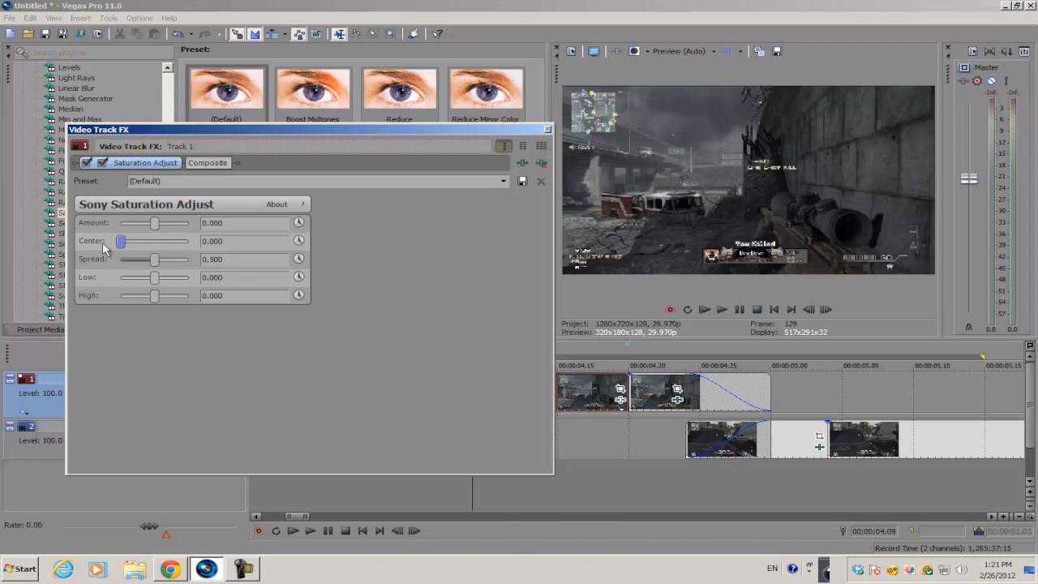
drag(121, 259, 181, 259)
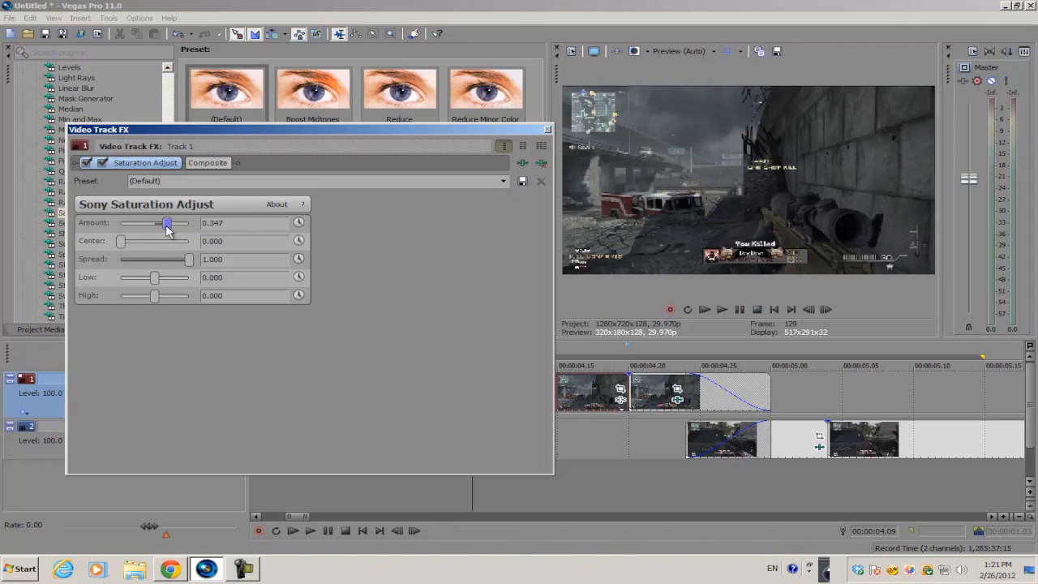
drag(166, 224, 185, 223)
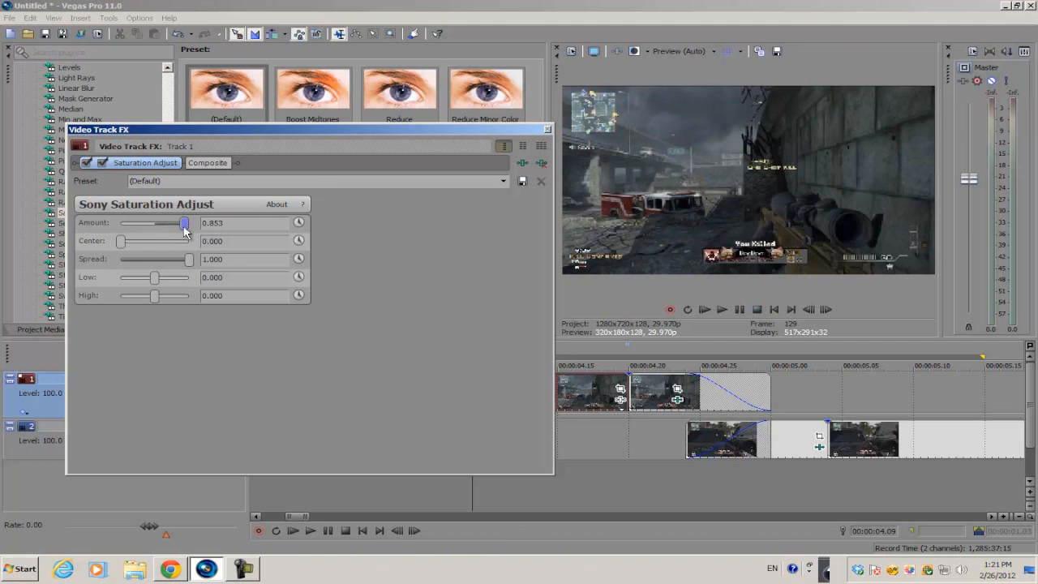
drag(185, 223, 176, 224)
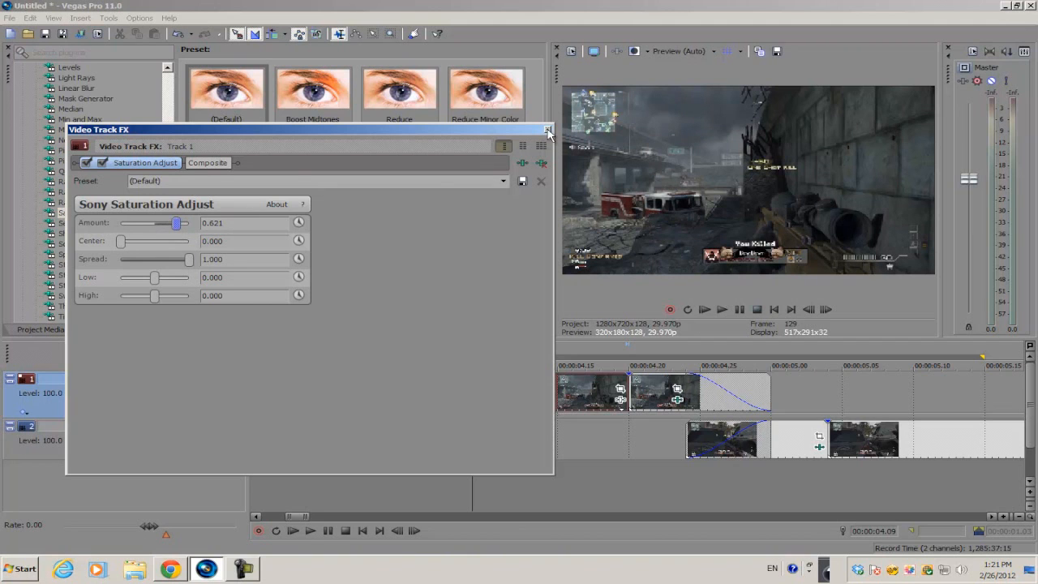
Close the Track FX window and drop Stereoscopic 3D Adjust onto the top clip's effect chain
click(548, 130)
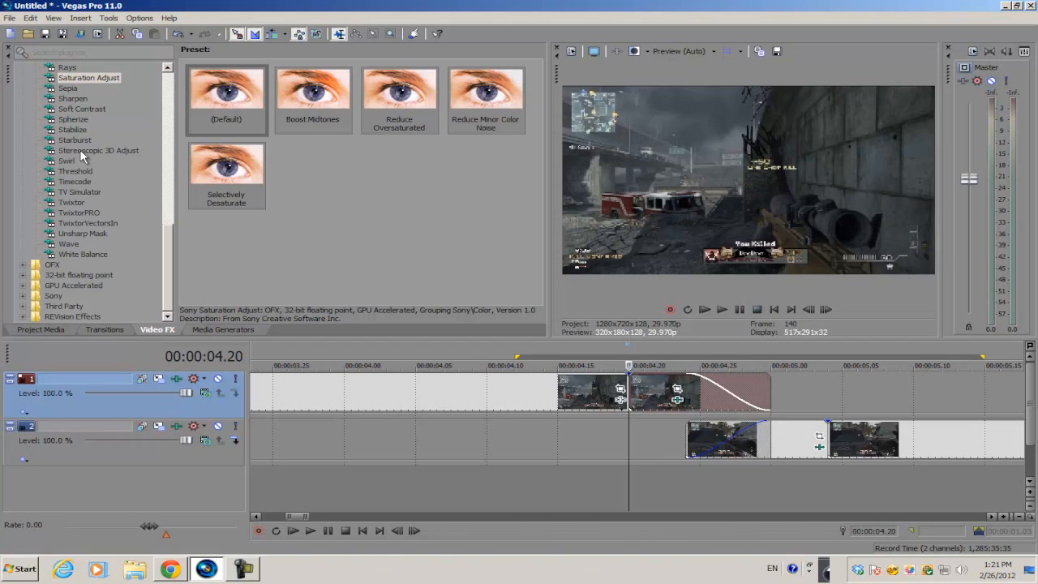
click(97, 149)
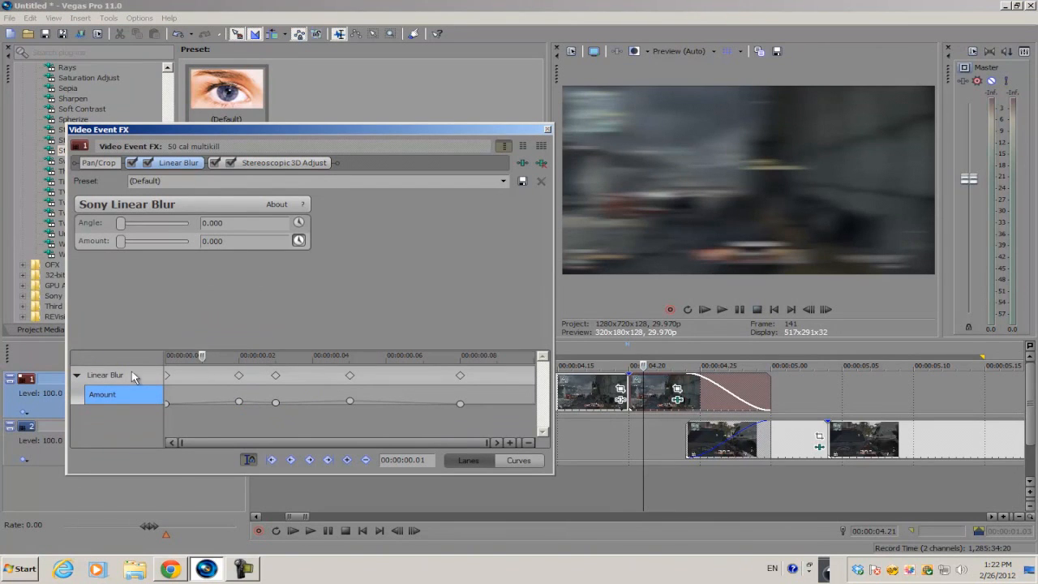
Enable Animate on Stereoscopic 3D Adjust's Horizontal offset and raise it so the image splits into colour fringes
click(282, 162)
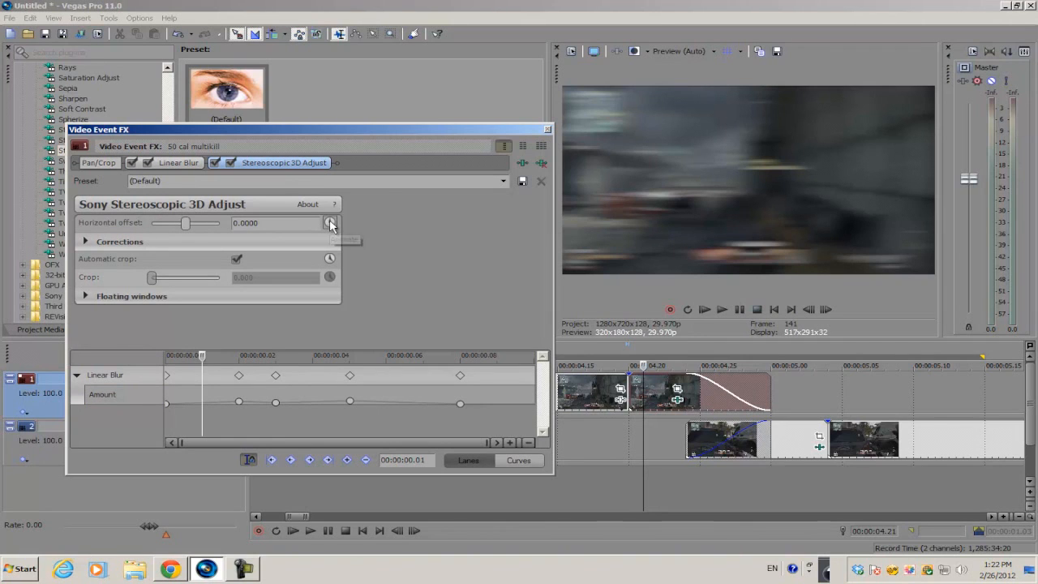
click(329, 222)
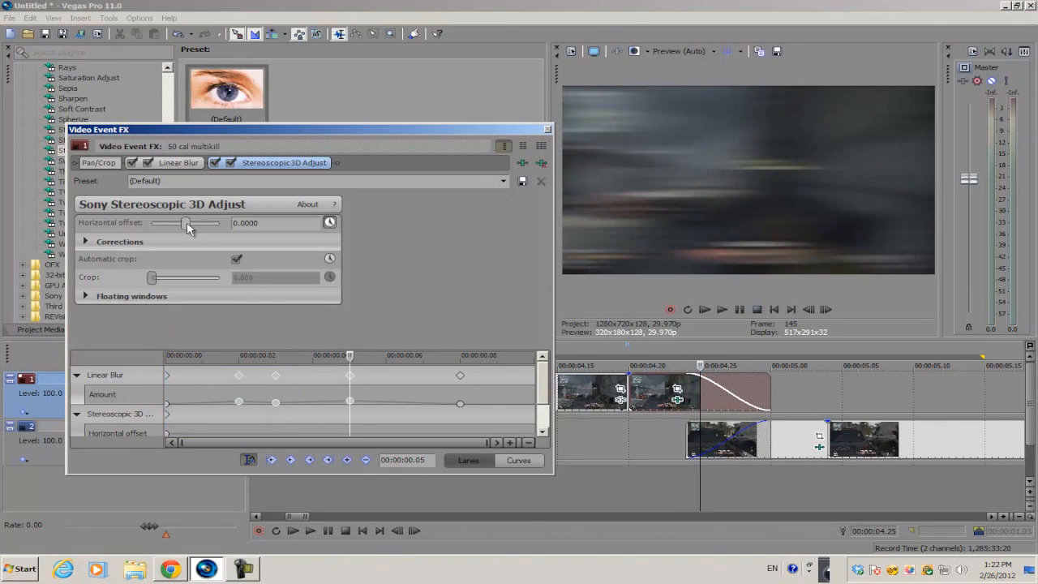
drag(186, 224, 211, 223)
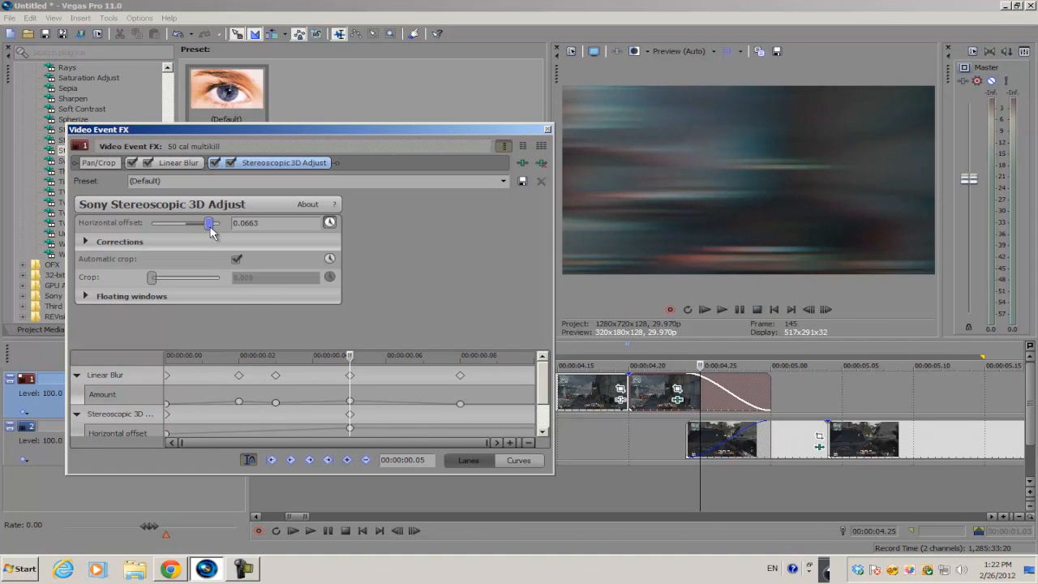
drag(211, 223, 203, 224)
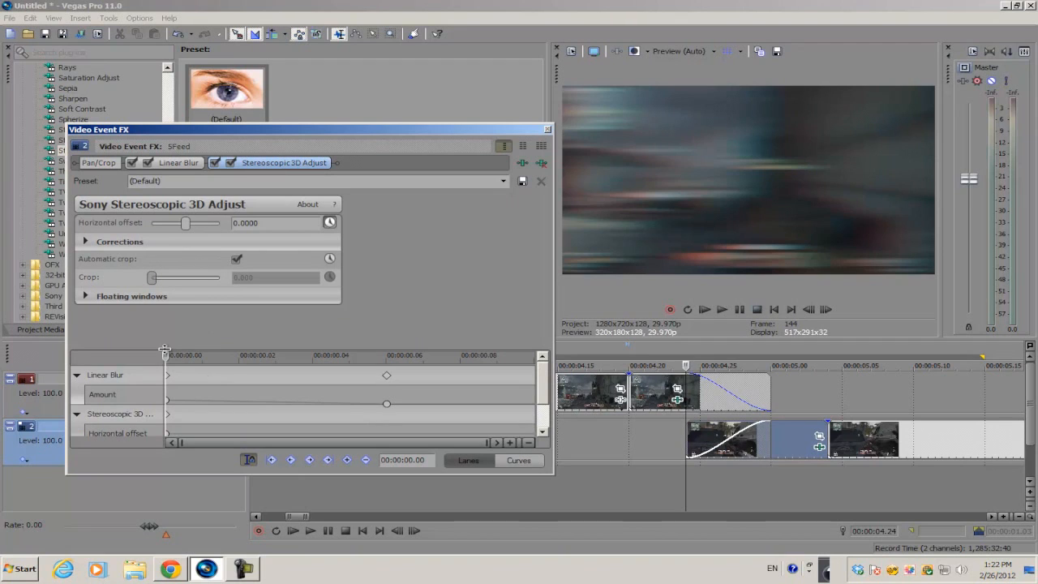
Keyframe the lower clip's horizontal offset to rise to a peak, fall back to 0, and close the effect settings
drag(184, 224, 193, 223)
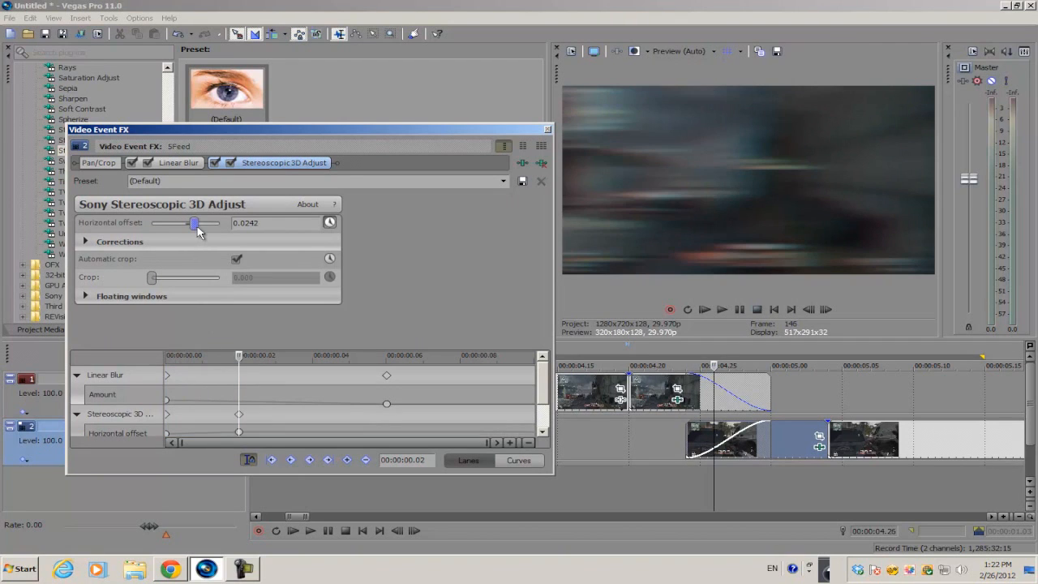
drag(193, 224, 219, 224)
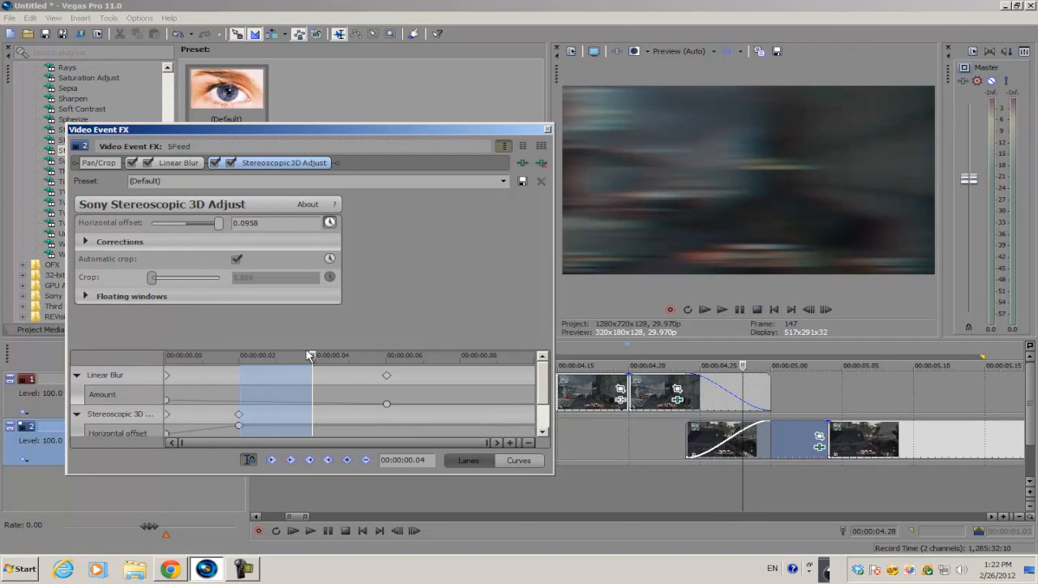
drag(218, 222, 191, 223)
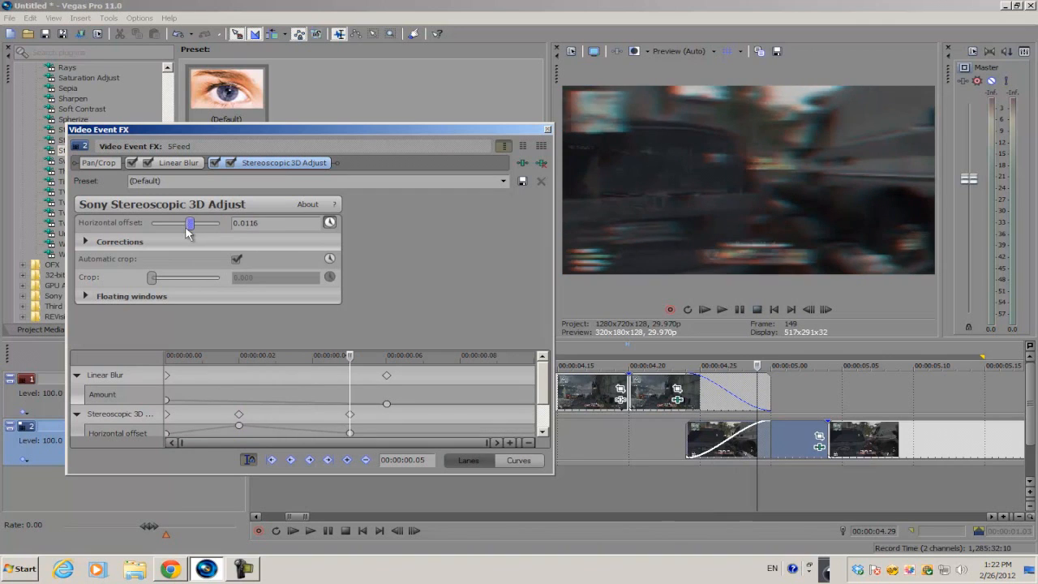
drag(190, 223, 185, 224)
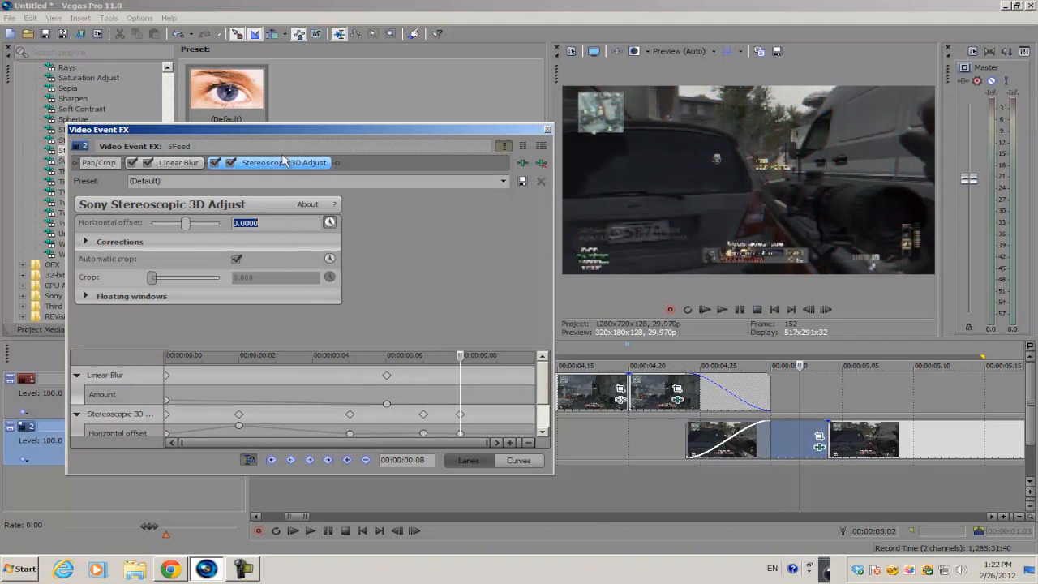
click(546, 130)
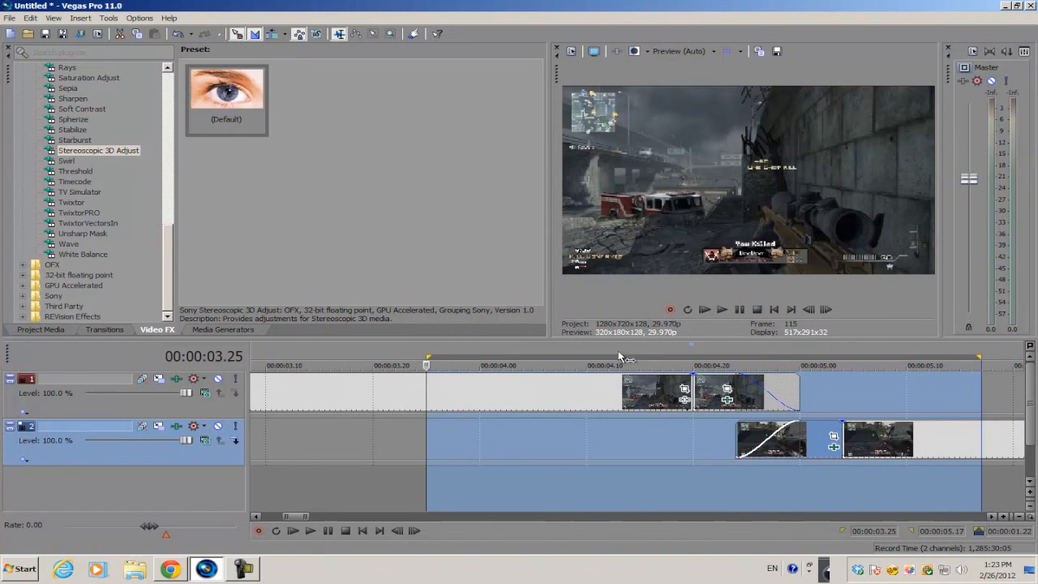
mouse_move(279, 347)
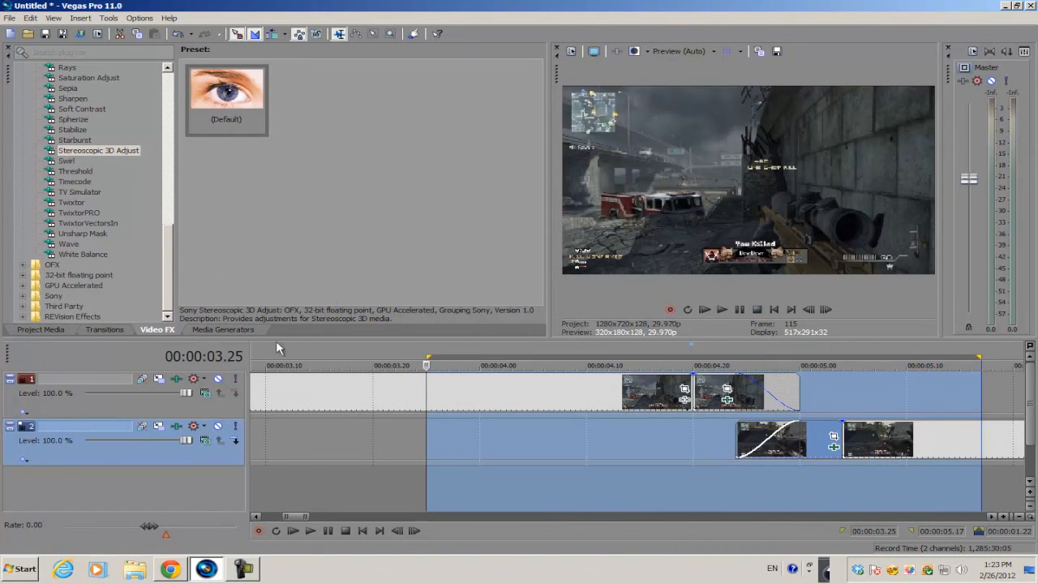
mouse_move(428, 336)
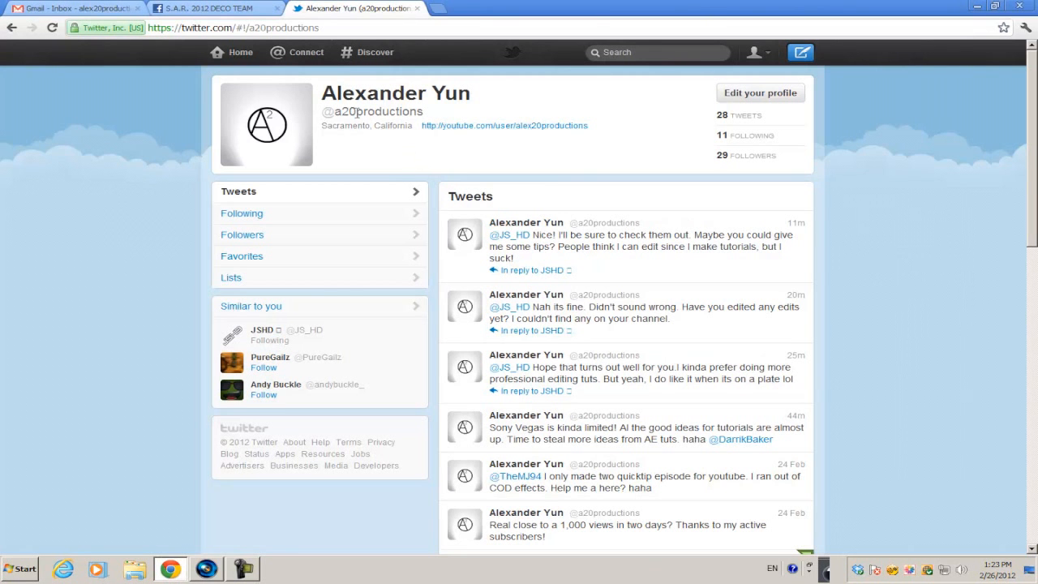
mouse_move(347, 116)
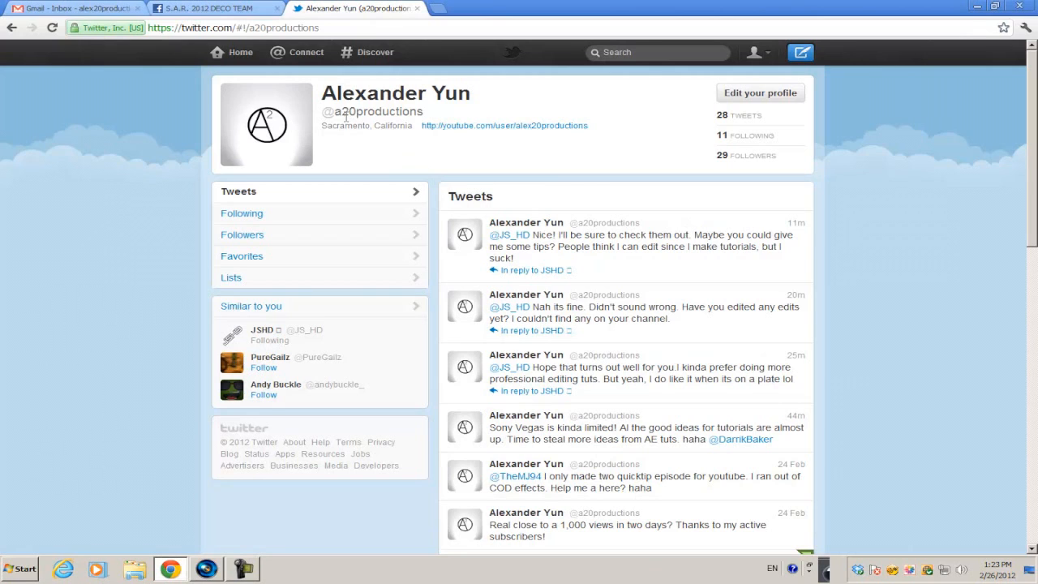
mouse_move(720, 155)
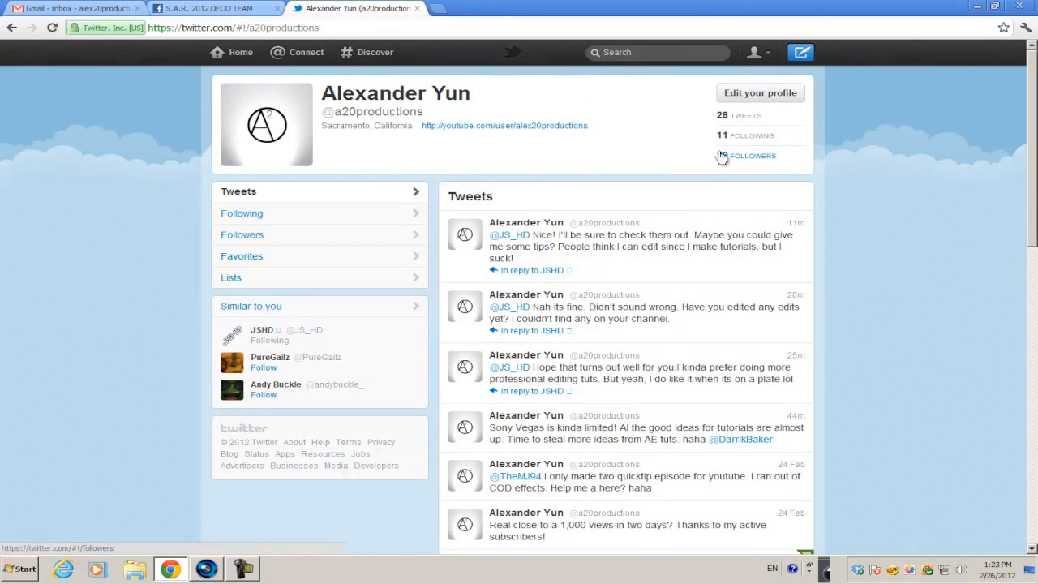